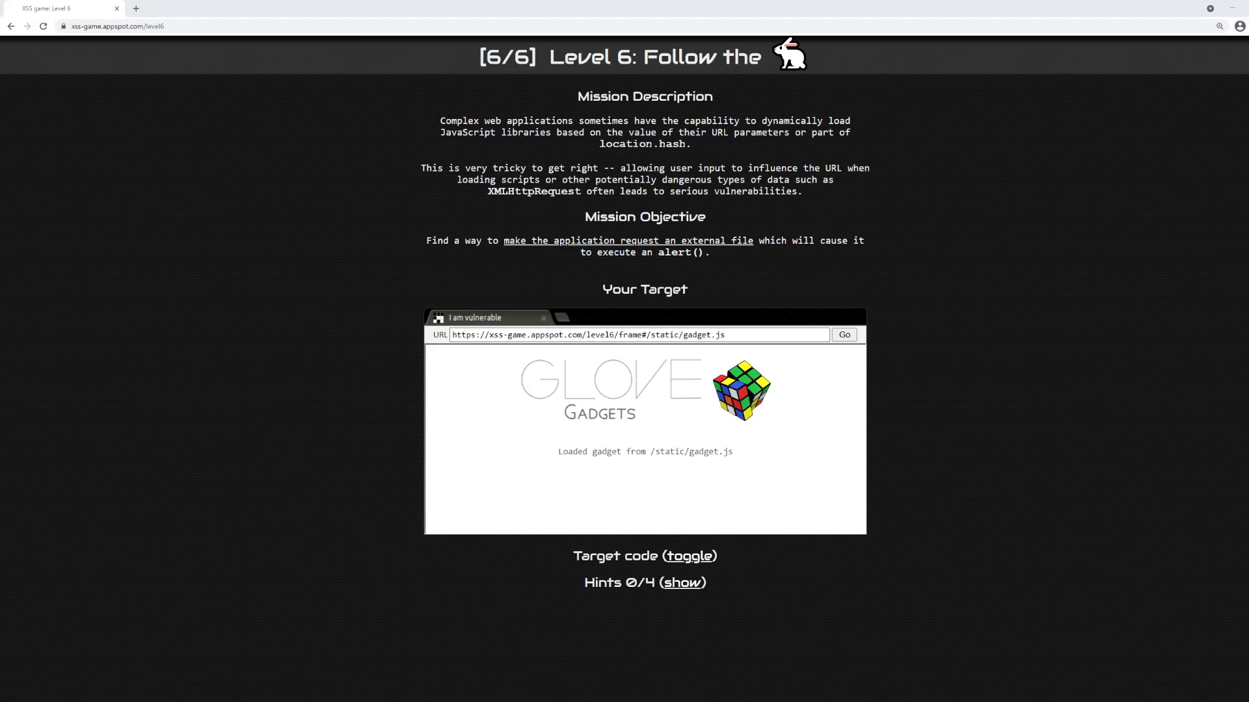
mouse_move(396, 205)
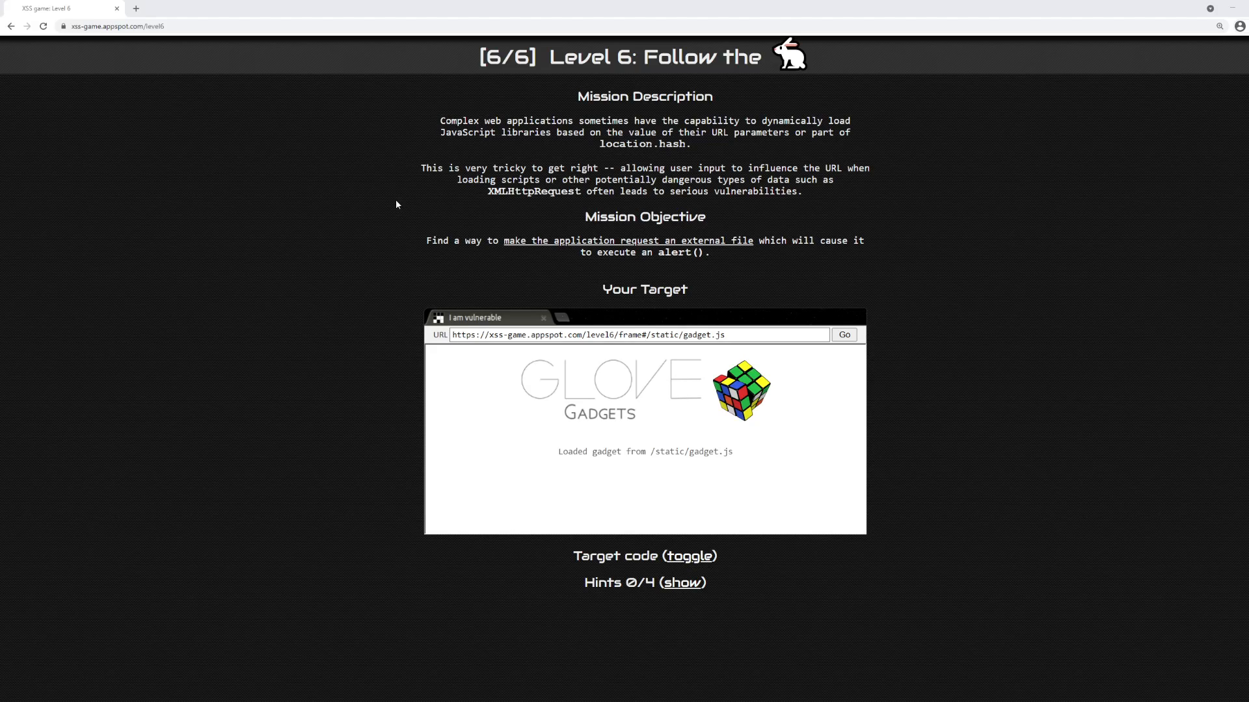
mouse_move(542, 143)
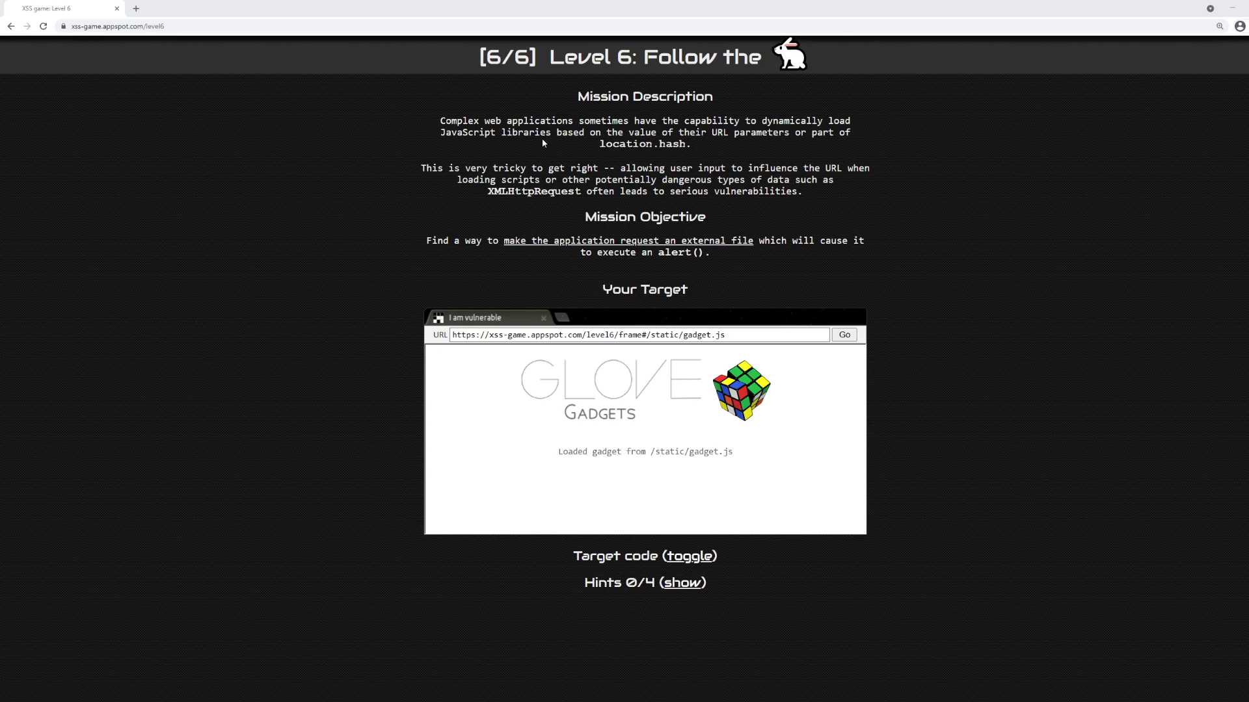
Select the /static/gadget.js path after the hash in the frame URL.
double_click(593, 56)
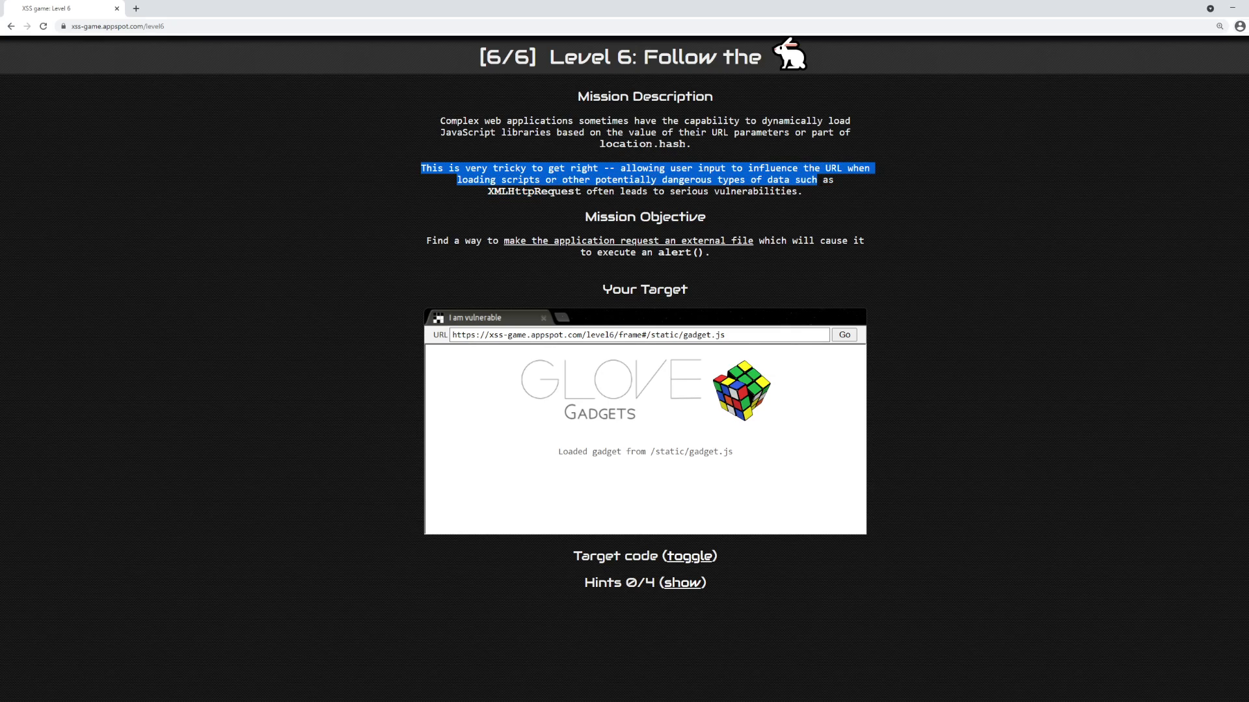
double_click(534, 191)
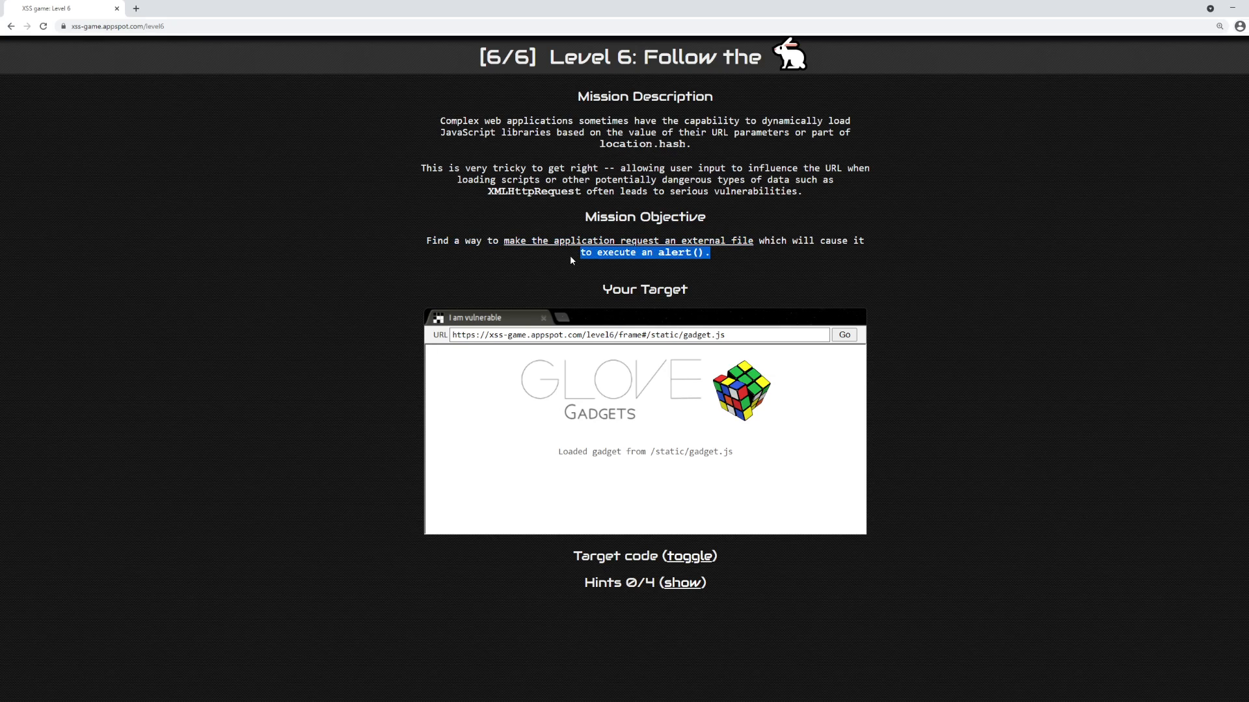
mouse_move(606, 283)
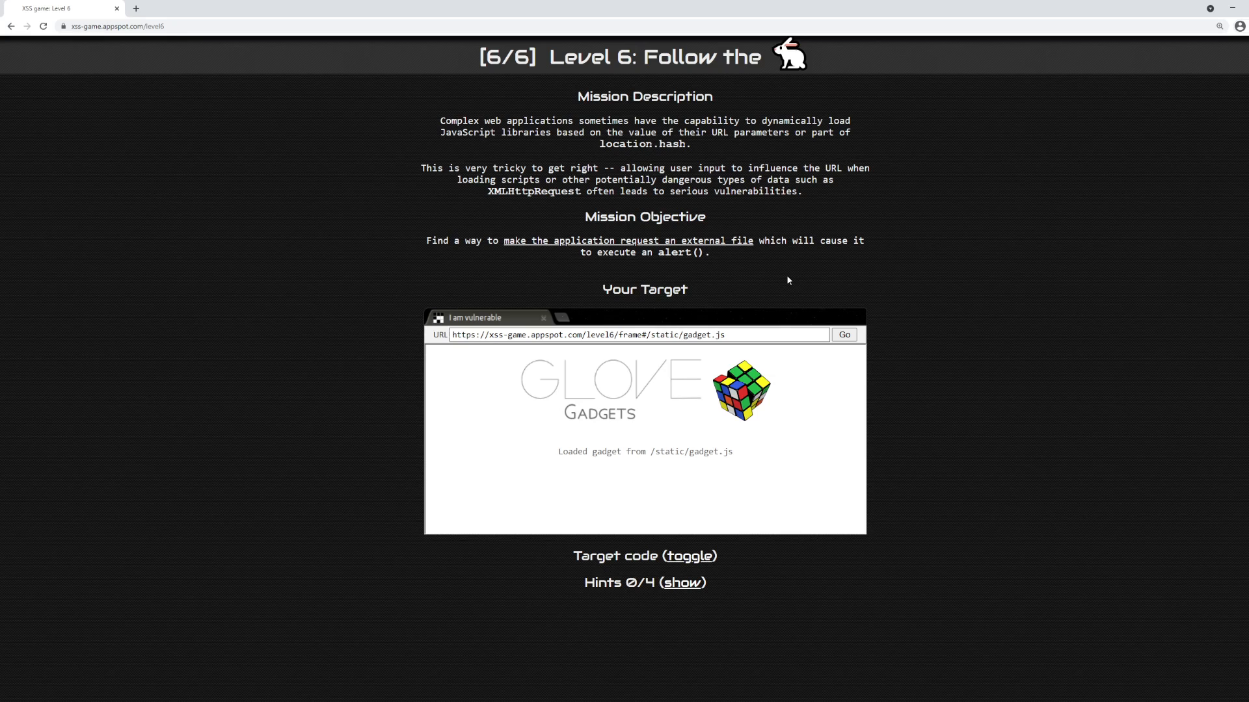
mouse_move(657, 382)
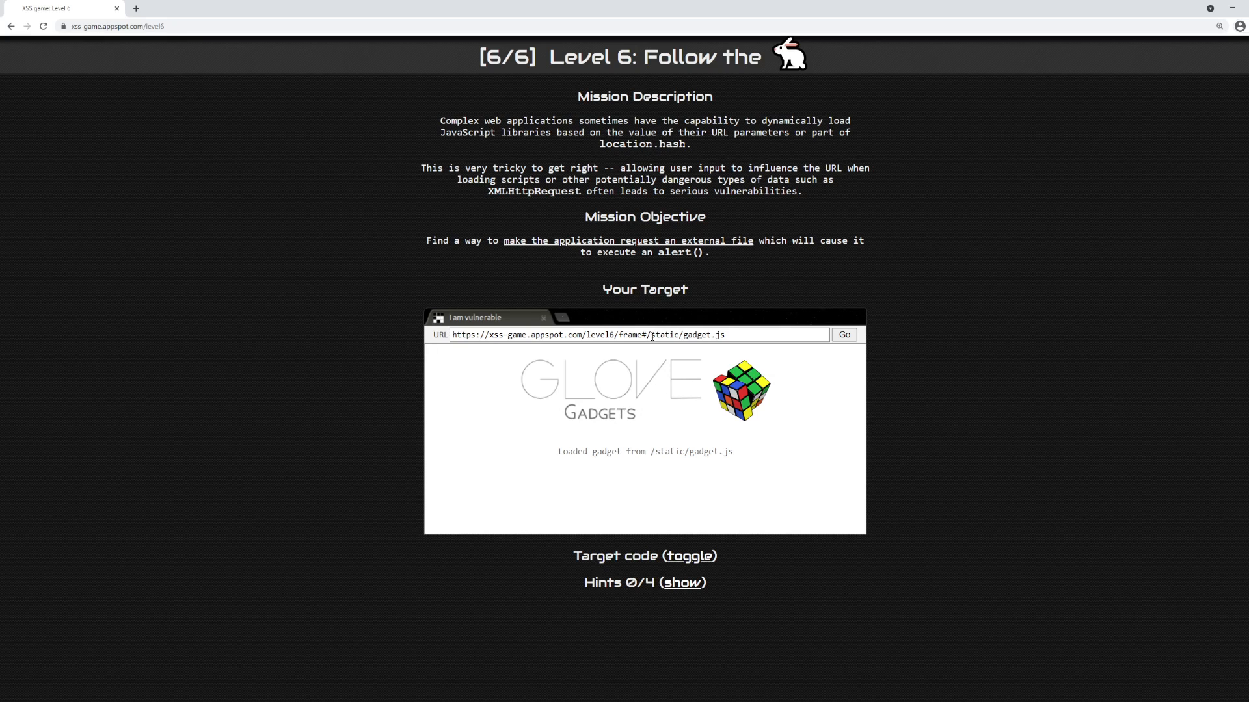
double_click(685, 335)
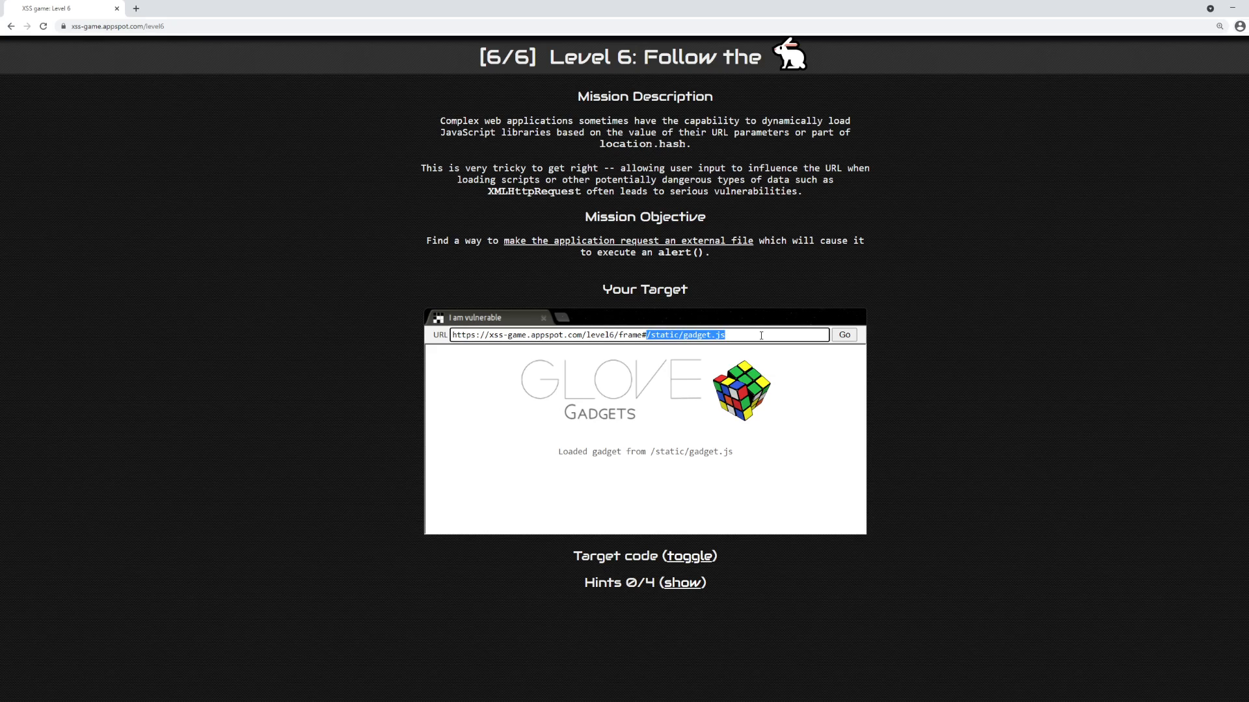
mouse_move(631, 409)
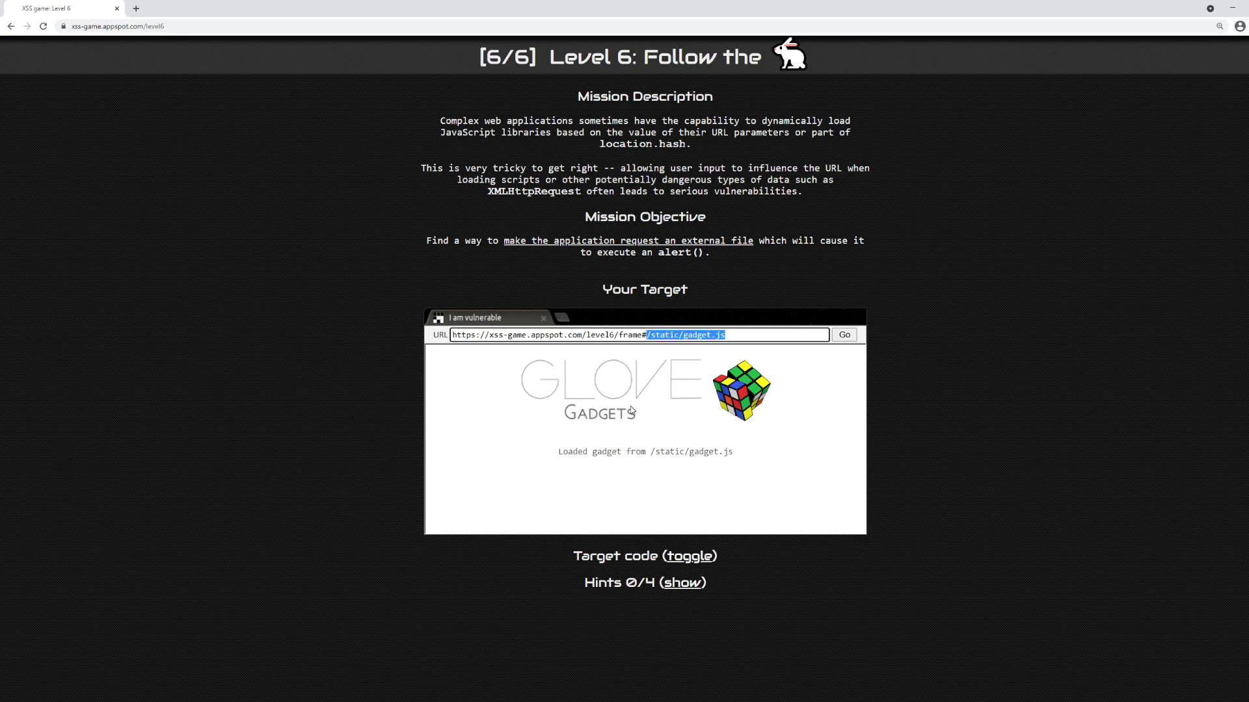
mouse_move(645, 451)
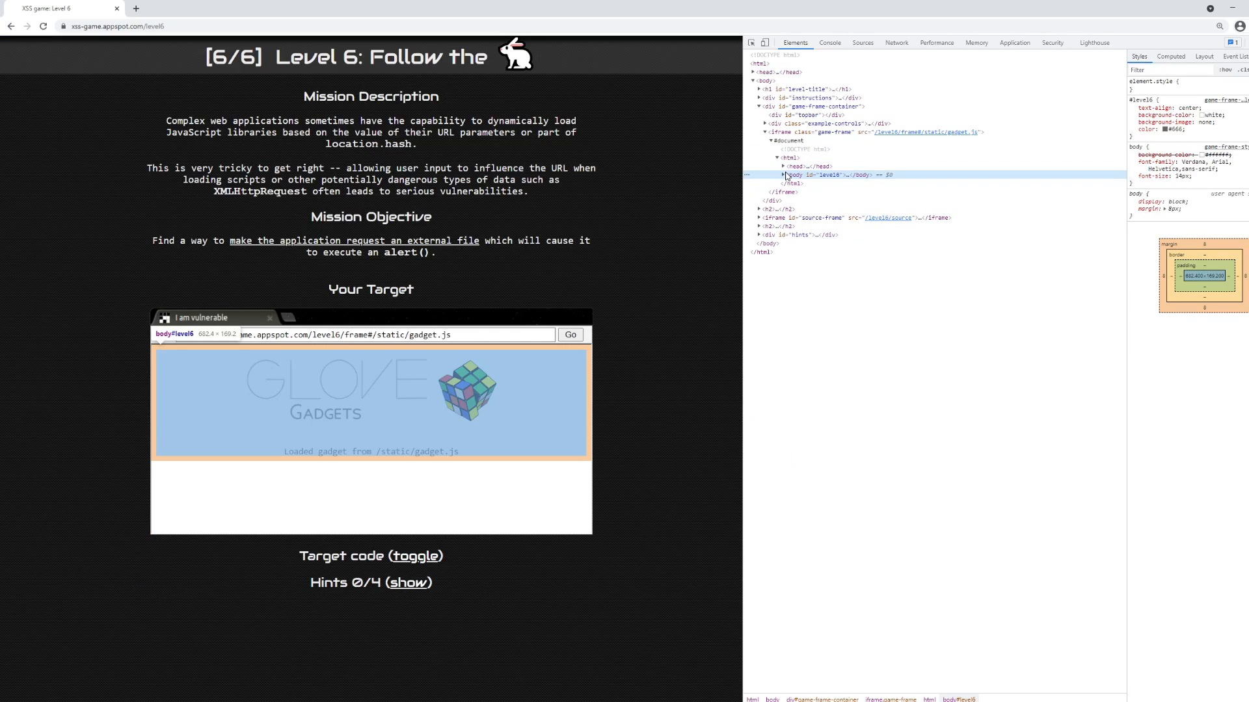
left_click(783, 175)
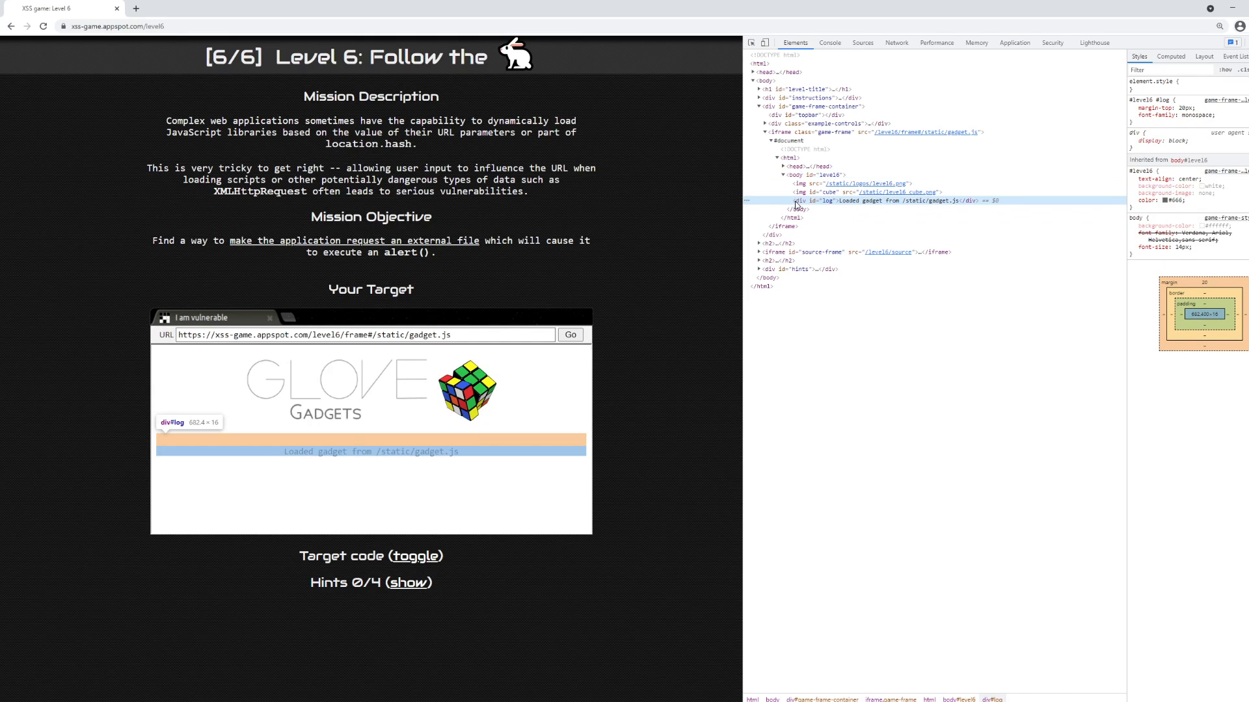
mouse_move(912, 206)
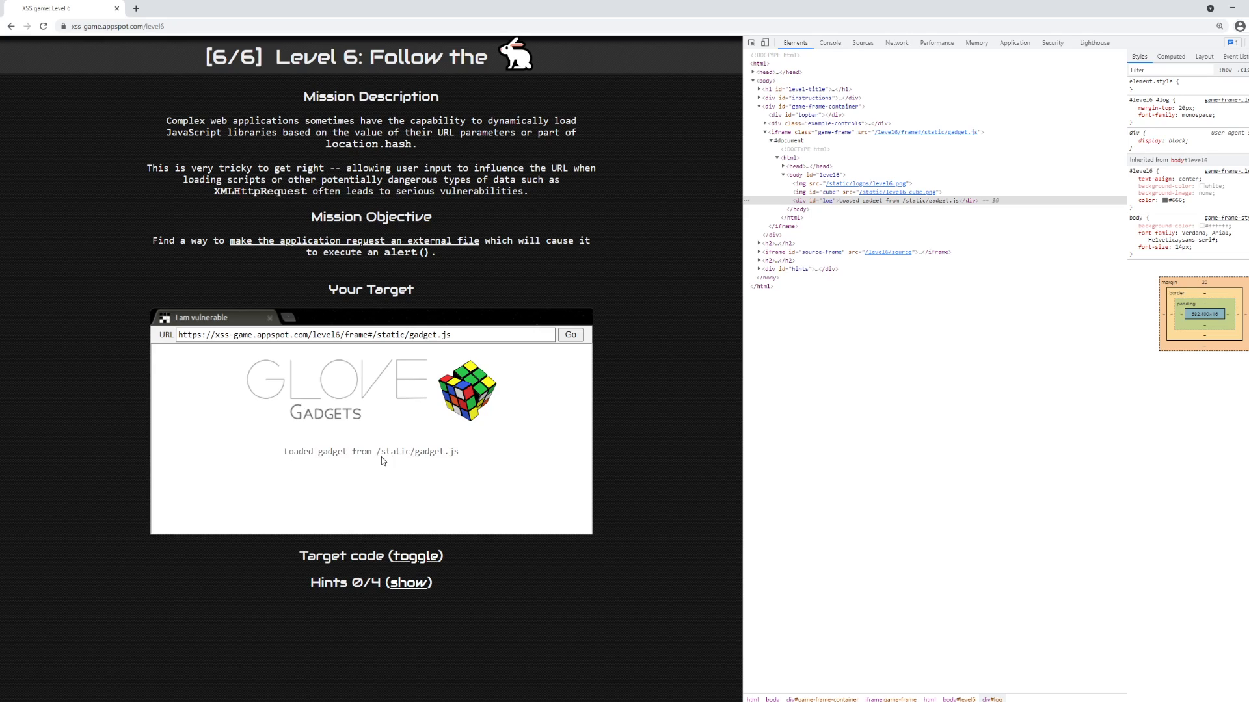
double_click(416, 452)
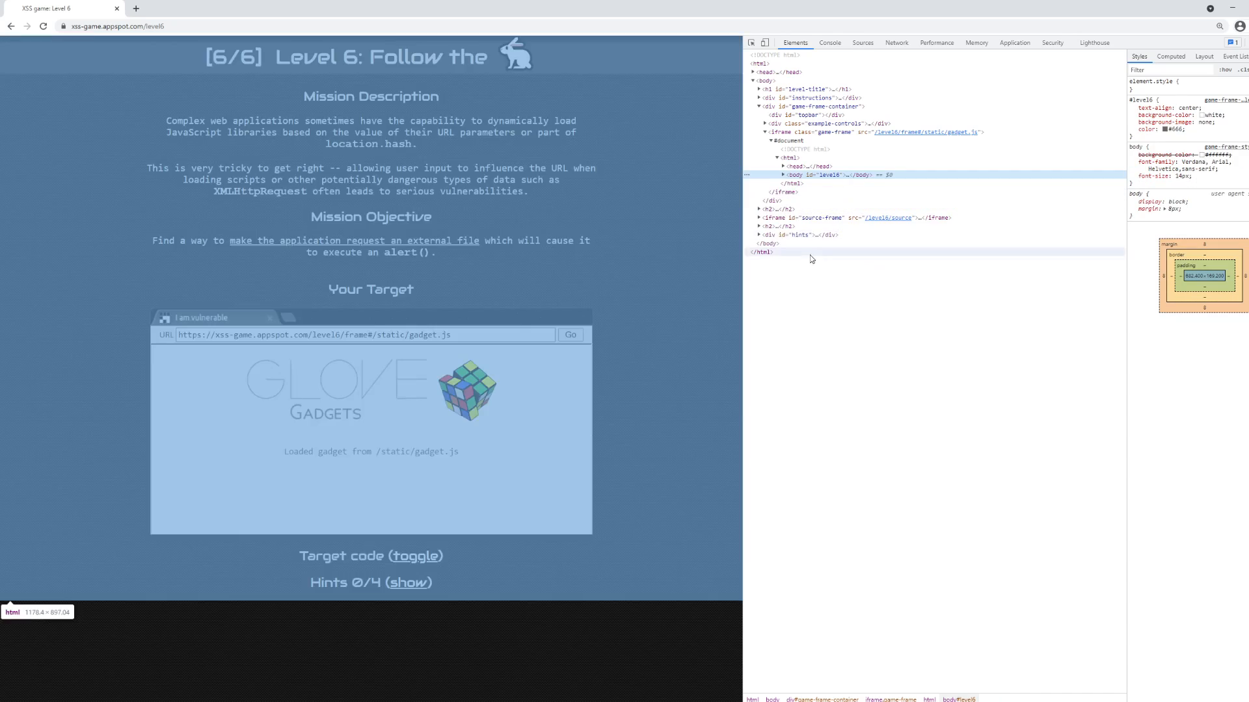
Expand the iframe's inline script to read the http check, then select /static/gadget.js.
left_click(778, 166)
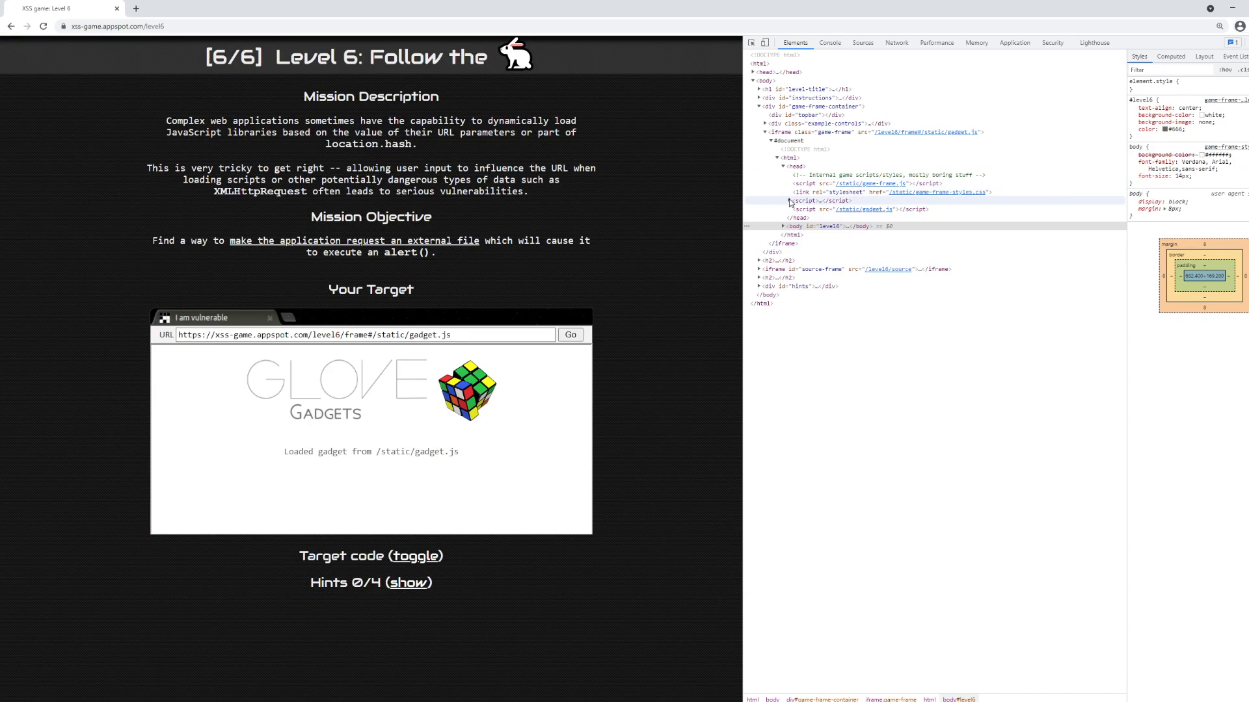
left_click(759, 201)
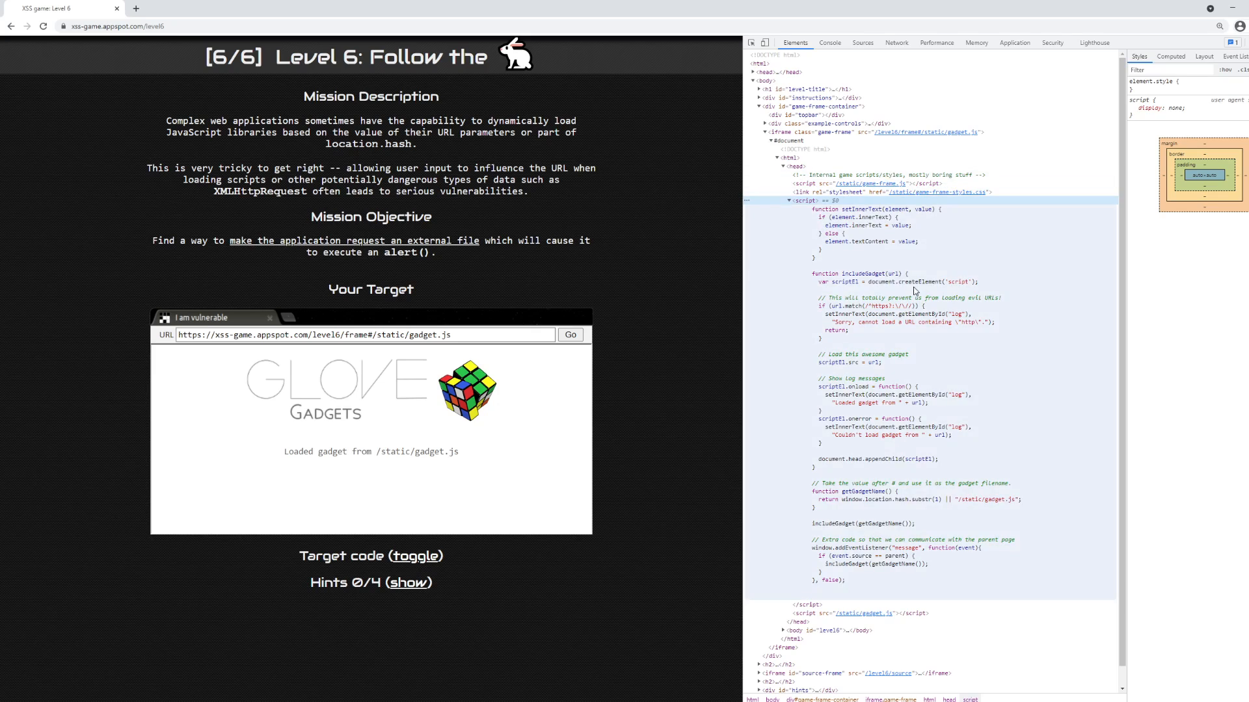
scroll("up", 3)
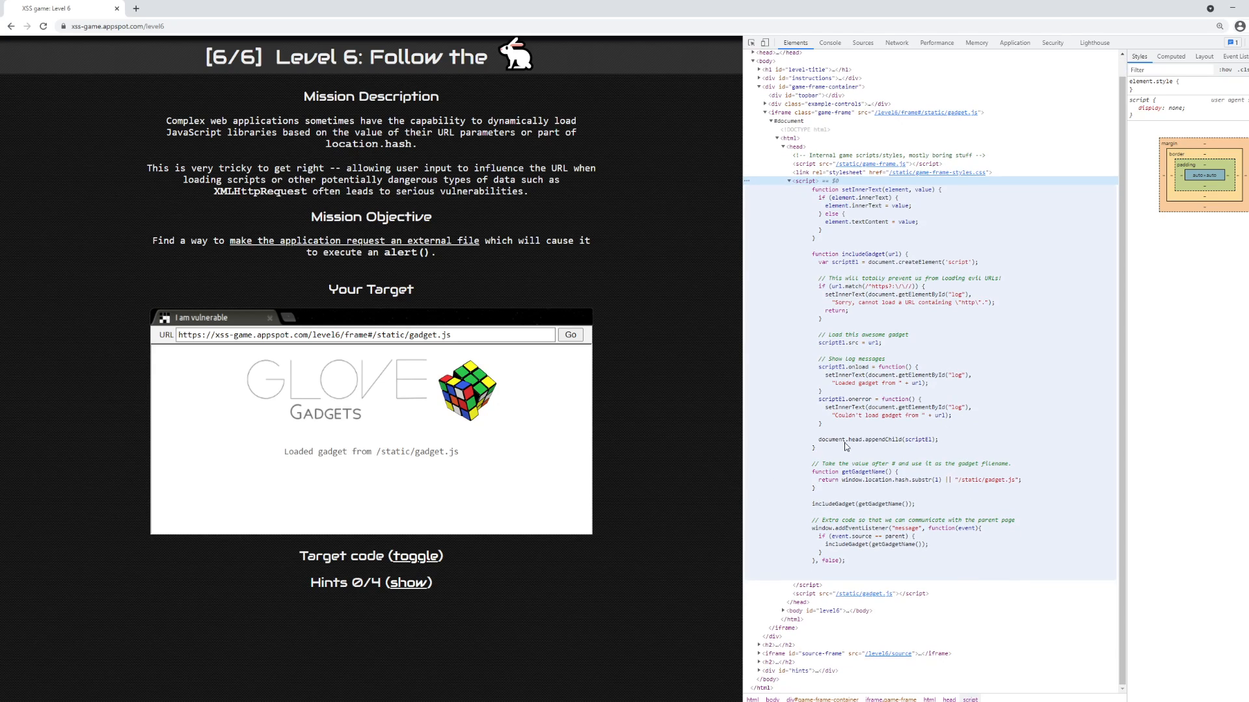
mouse_move(880, 259)
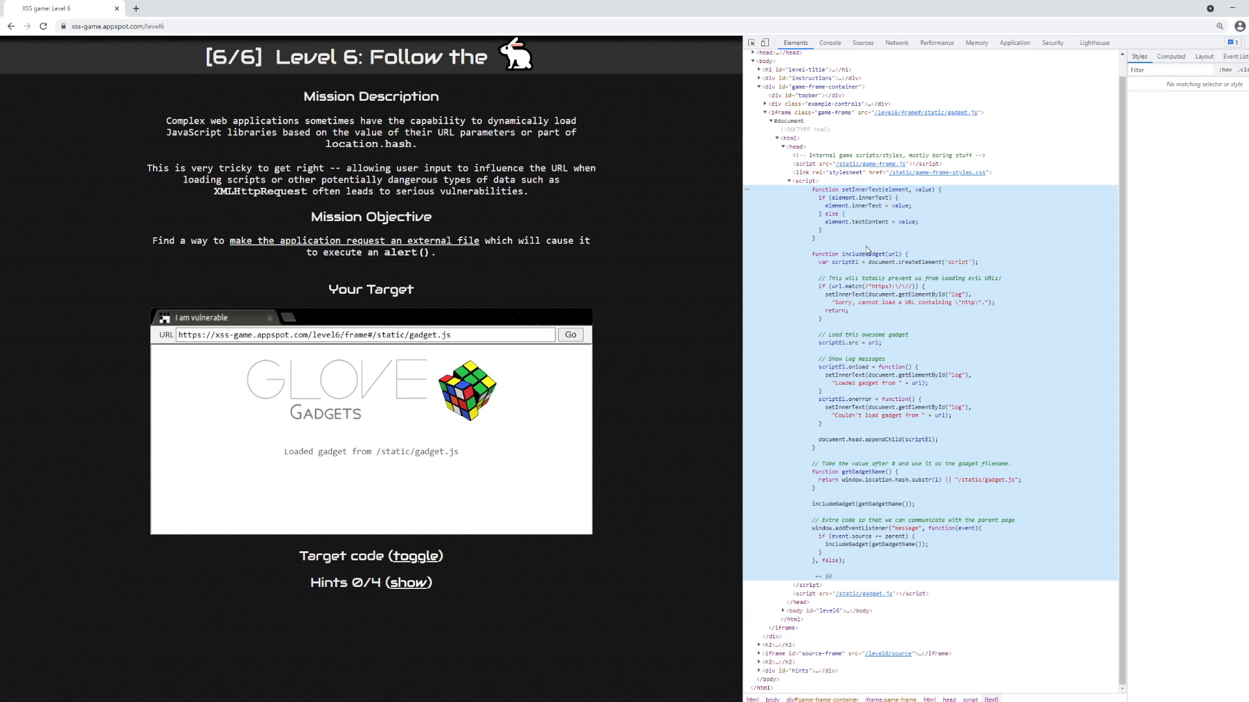
mouse_move(825, 292)
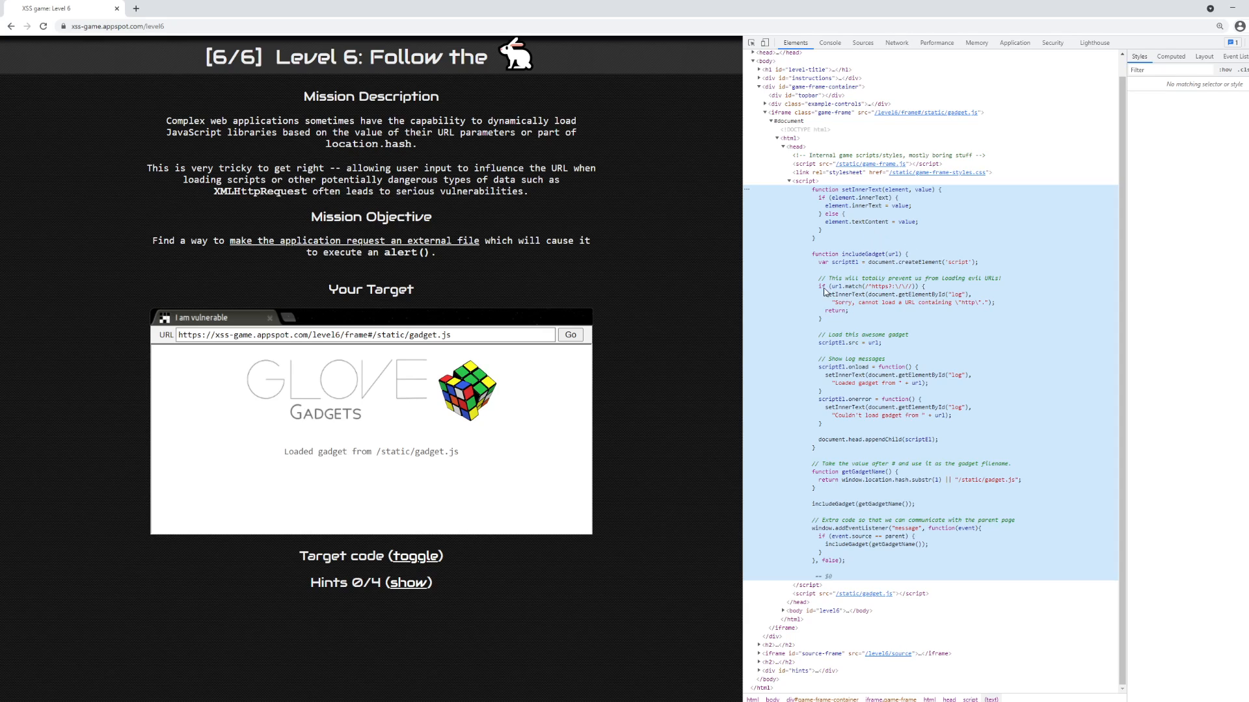
mouse_move(872, 290)
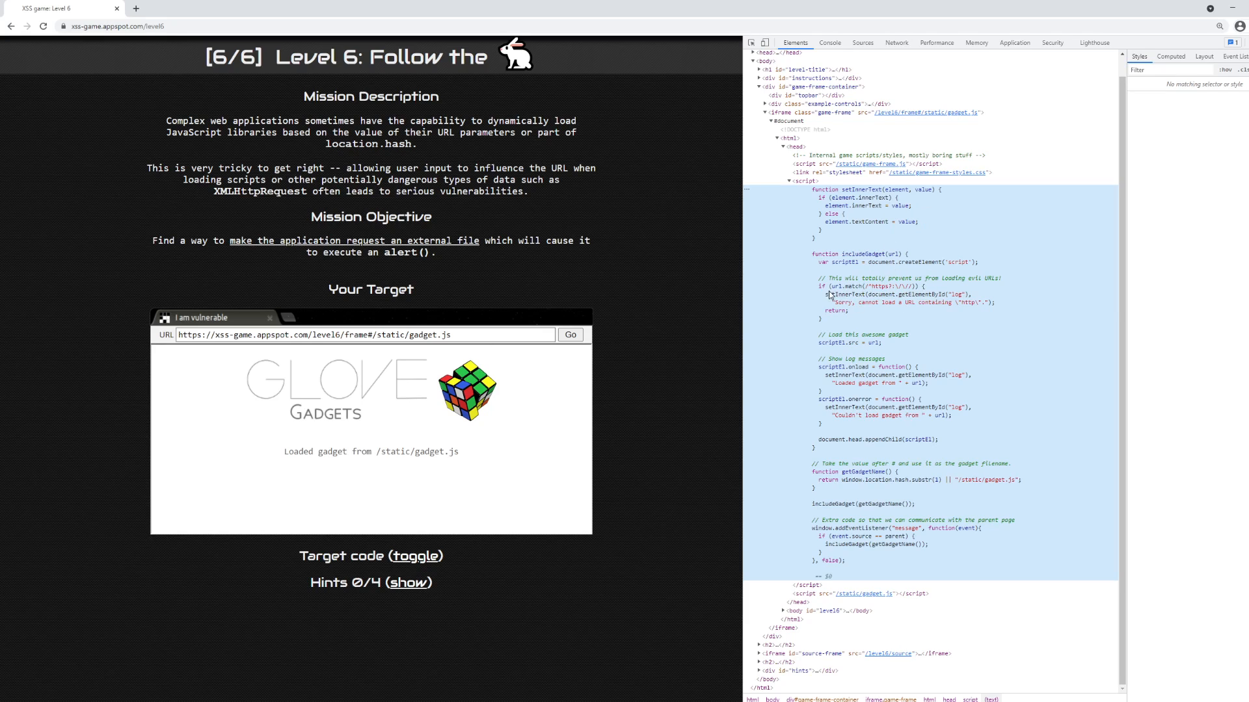
mouse_move(832, 298)
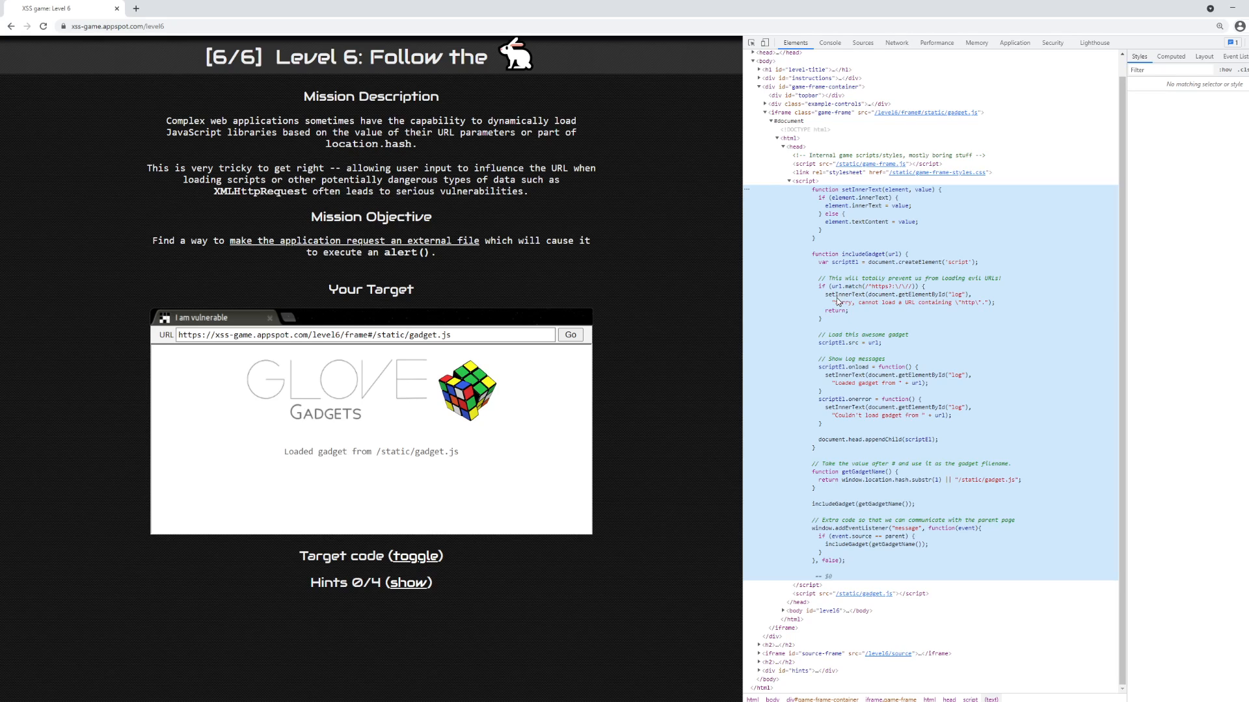
mouse_move(941, 301)
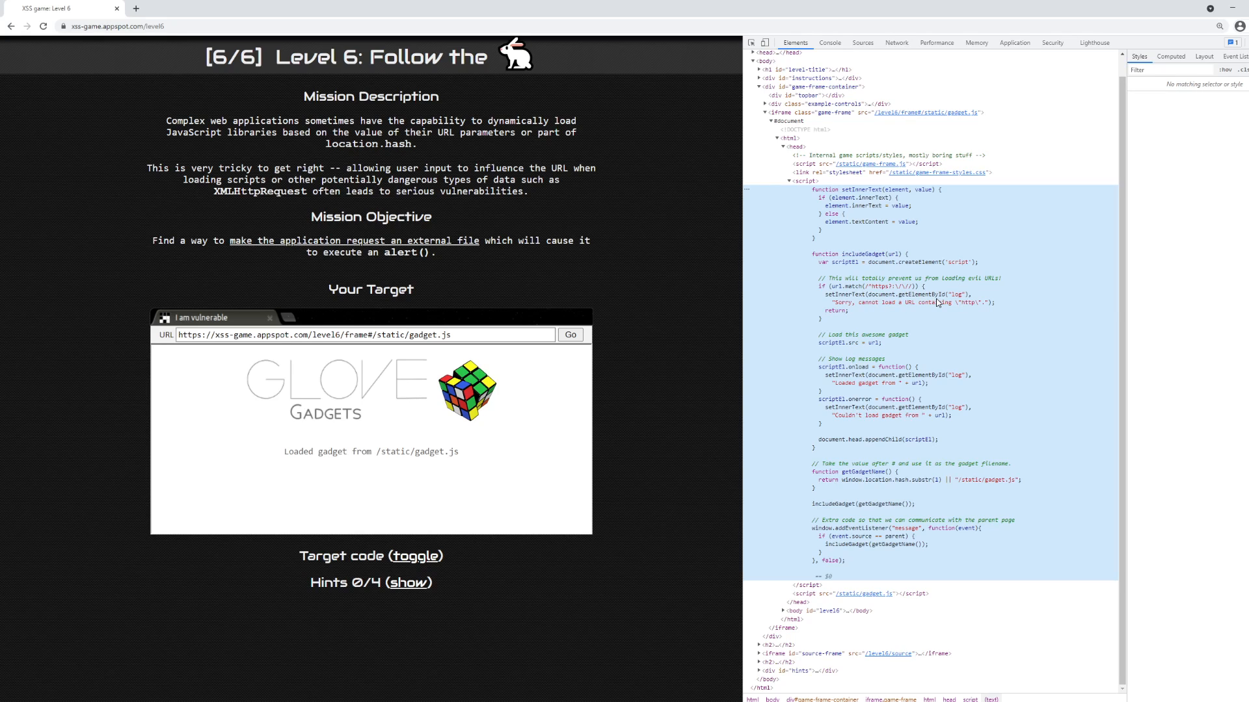
mouse_move(914, 316)
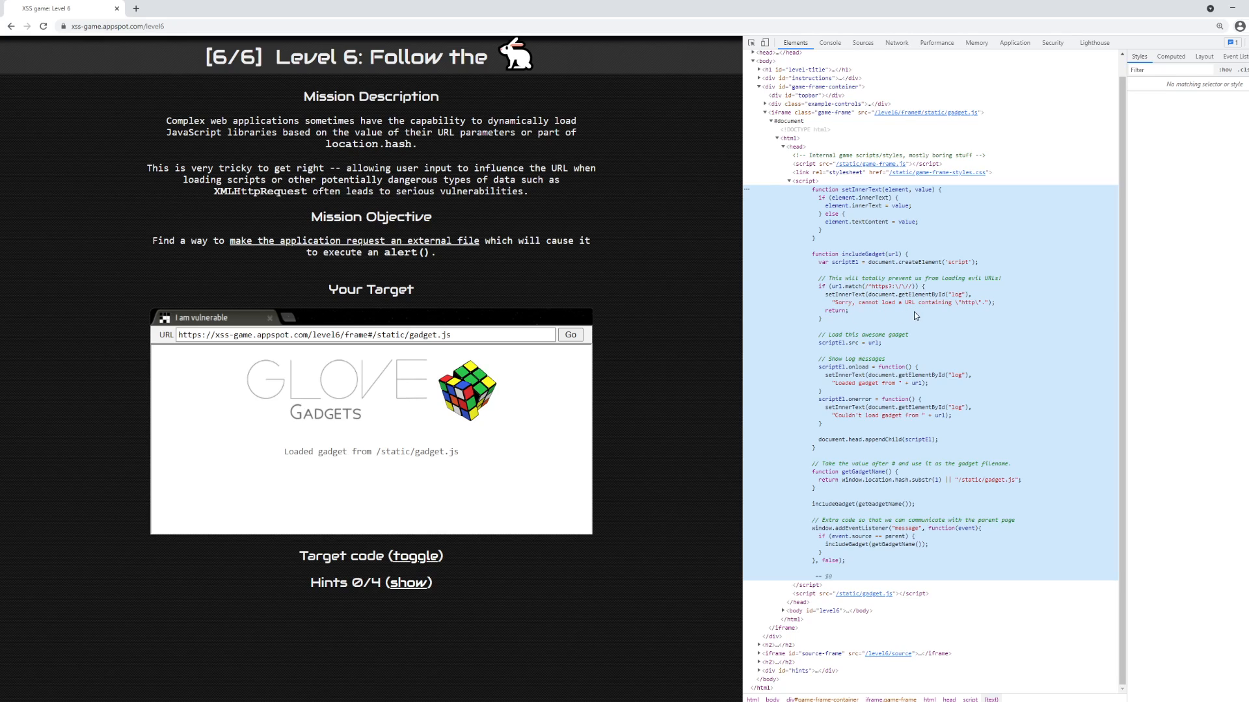
mouse_move(866, 313)
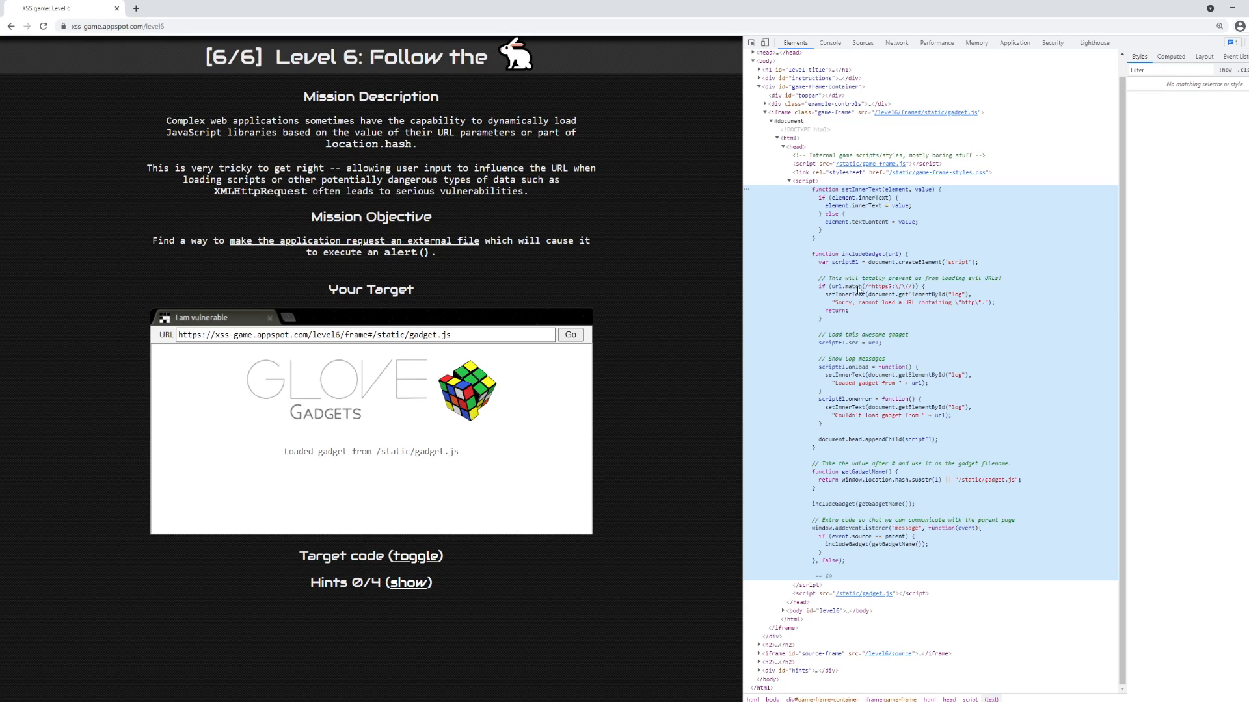
mouse_move(414, 388)
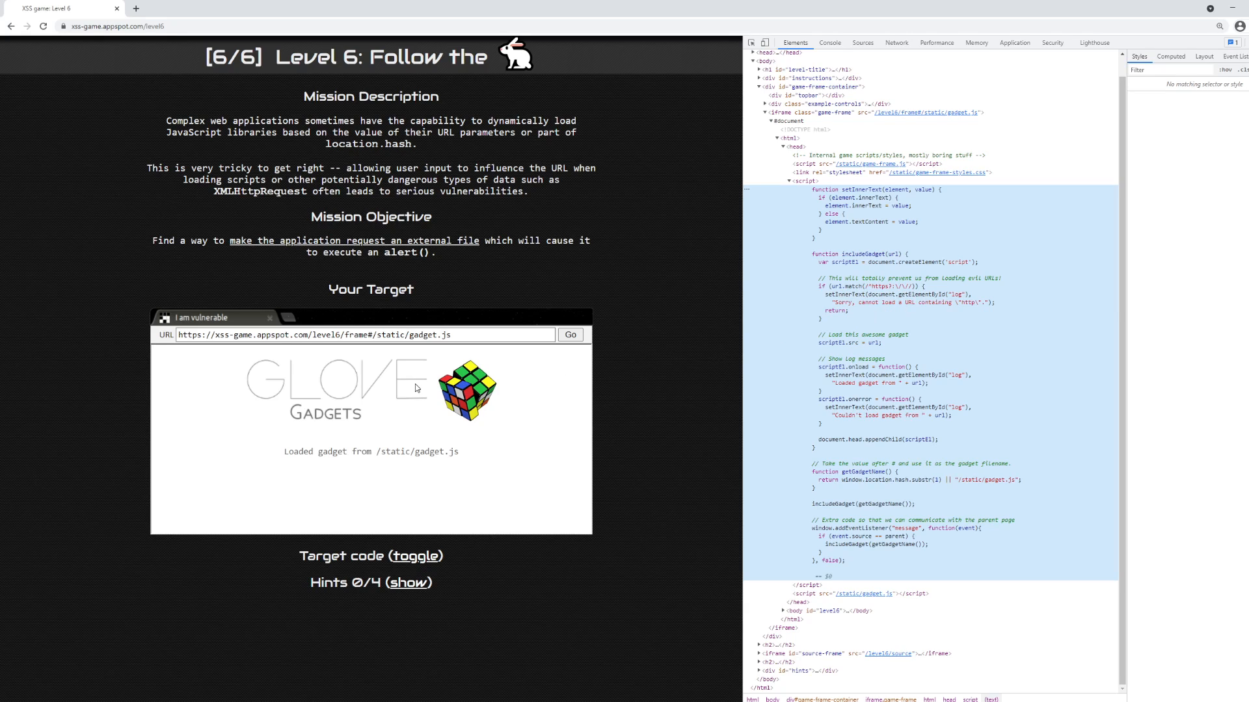
mouse_move(356, 364)
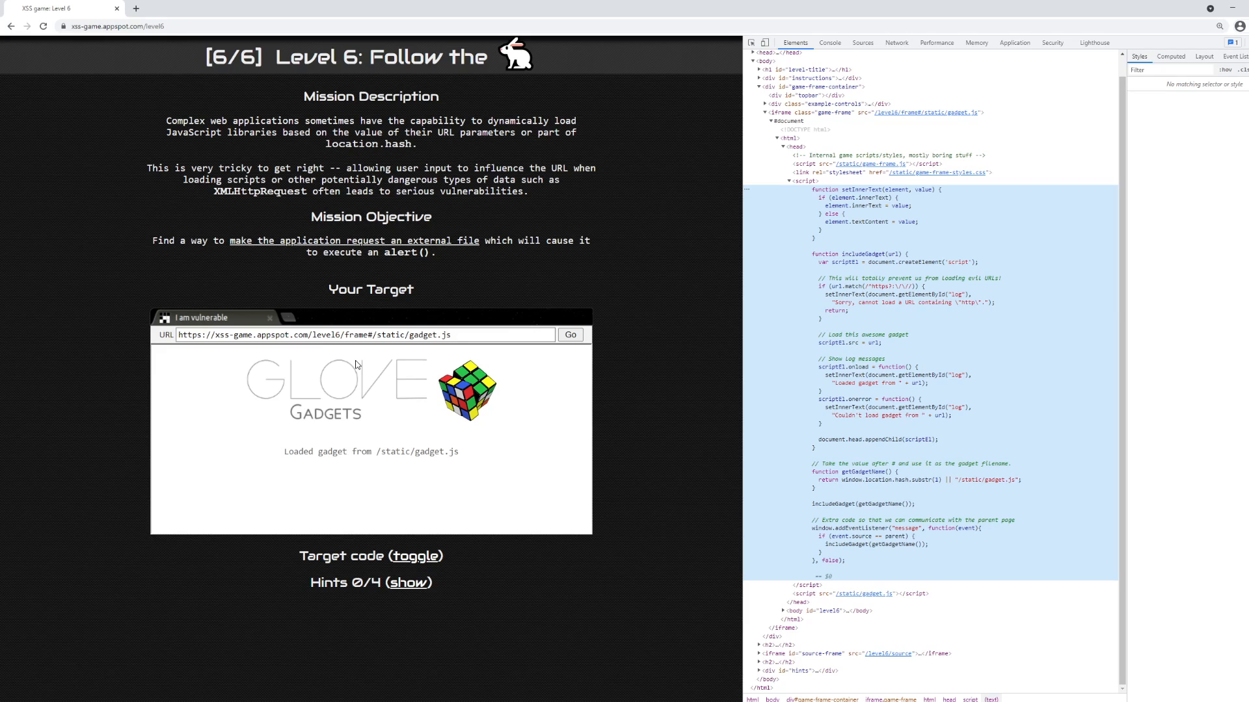
double_click(398, 335)
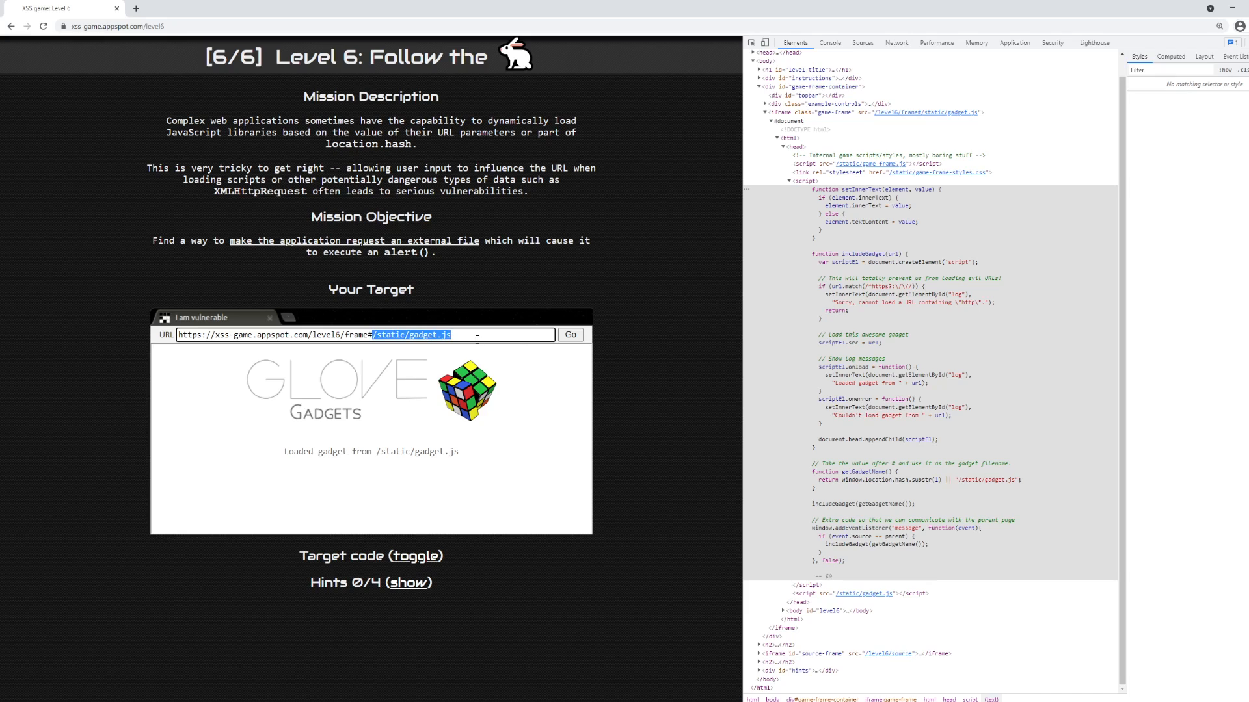
Replace /static/gadget.js in the frame URL with data:text/plain,alert().
key("Delete")
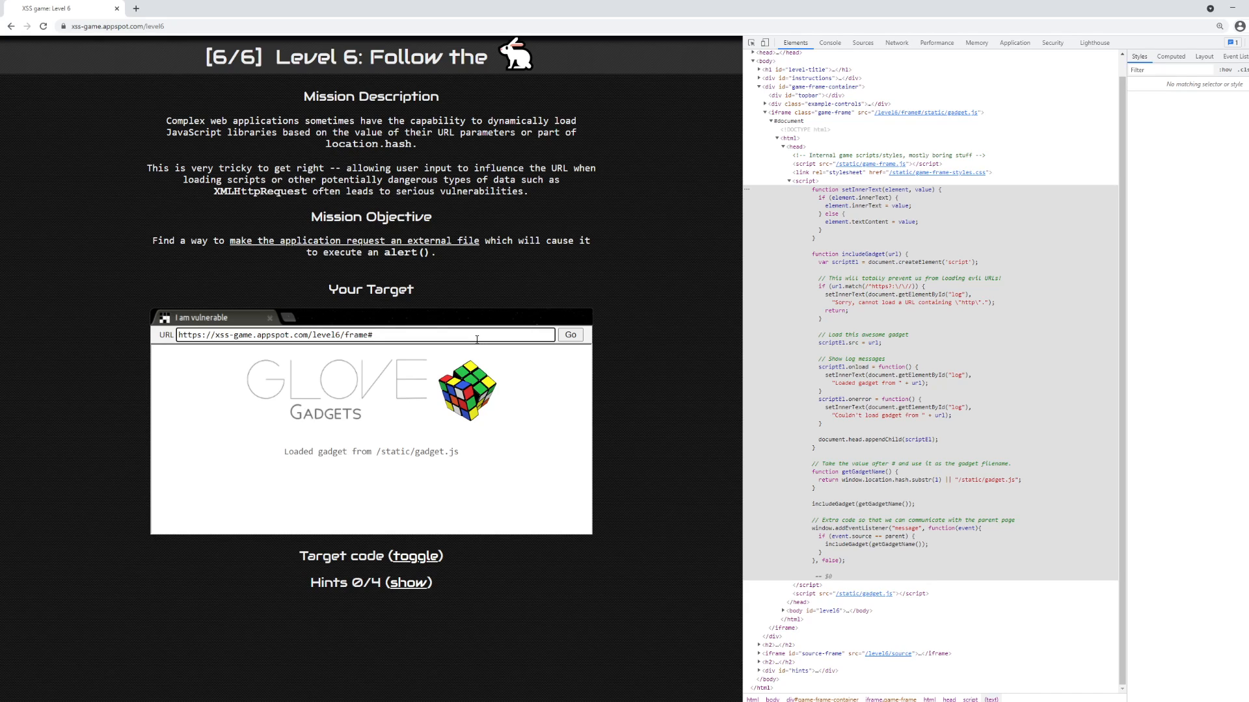
type("#data:")
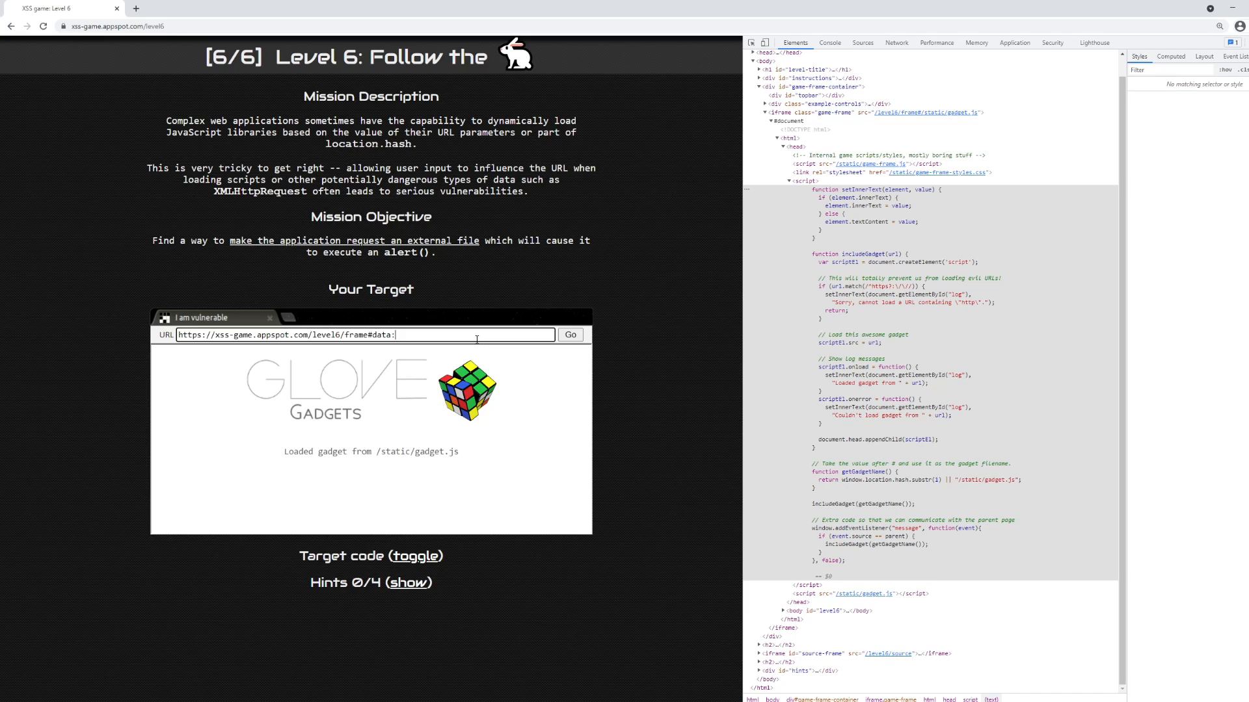
type("text/plain")
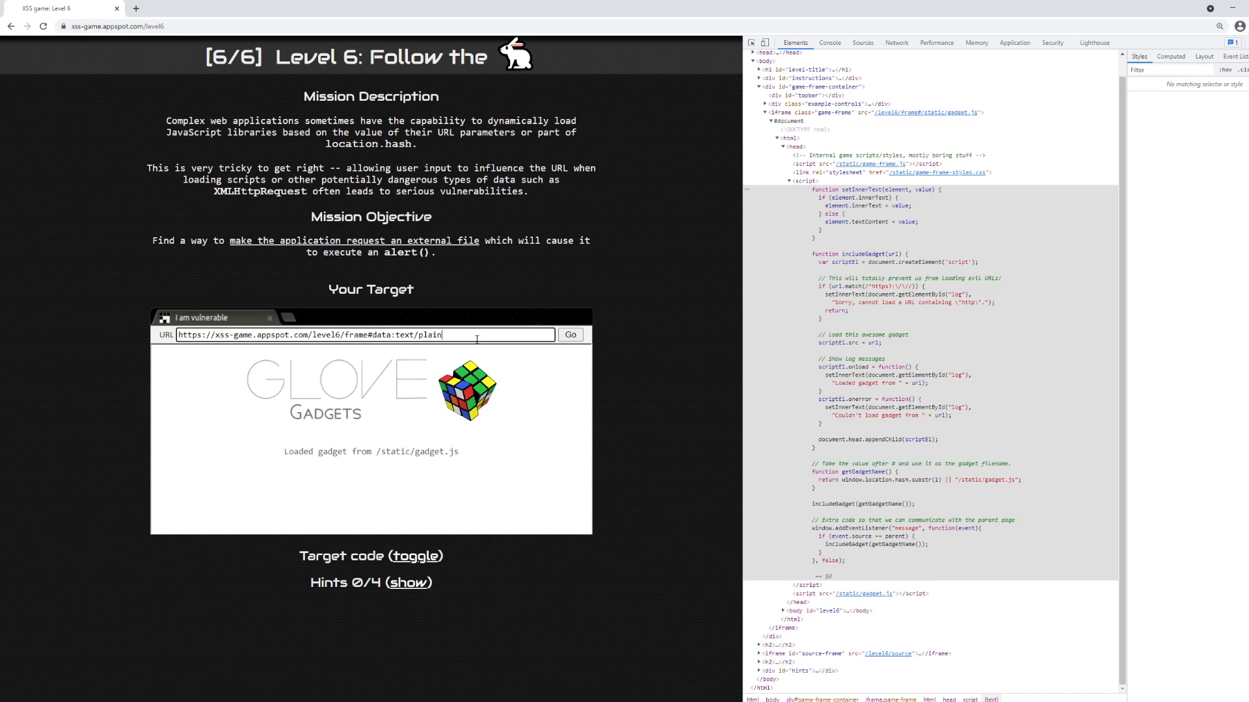
type(",alert(")
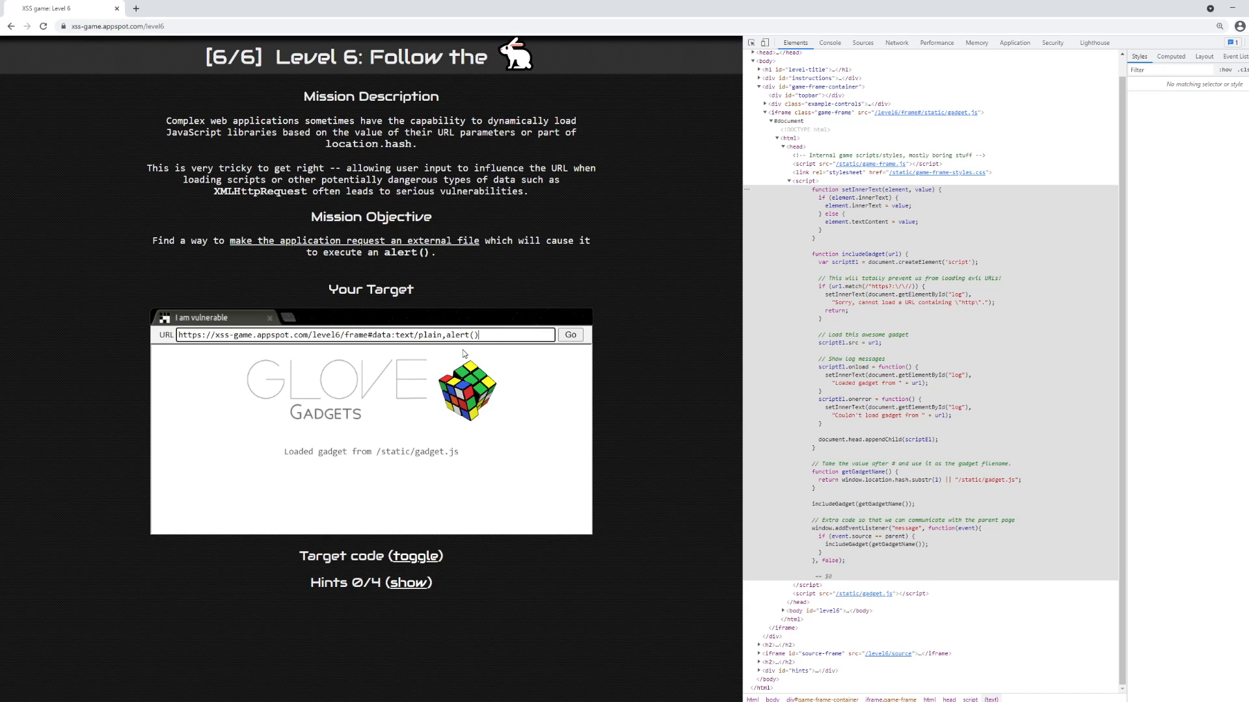
double_click(390, 334)
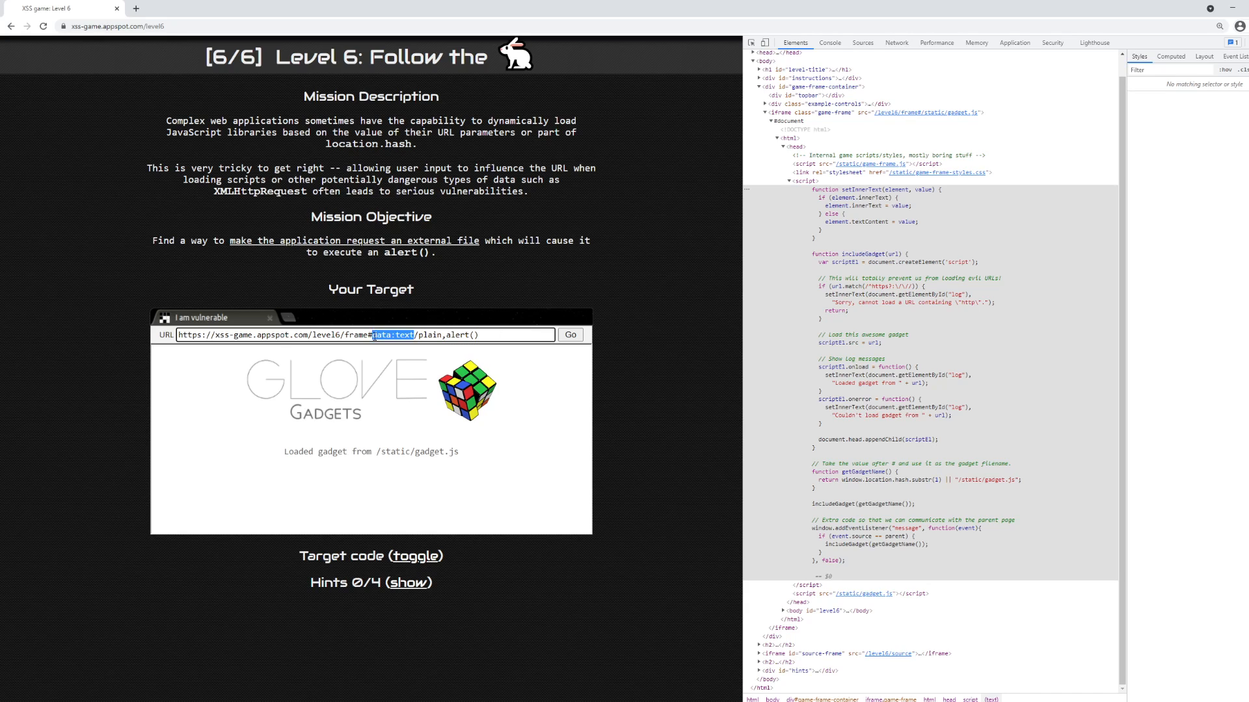
mouse_move(963, 311)
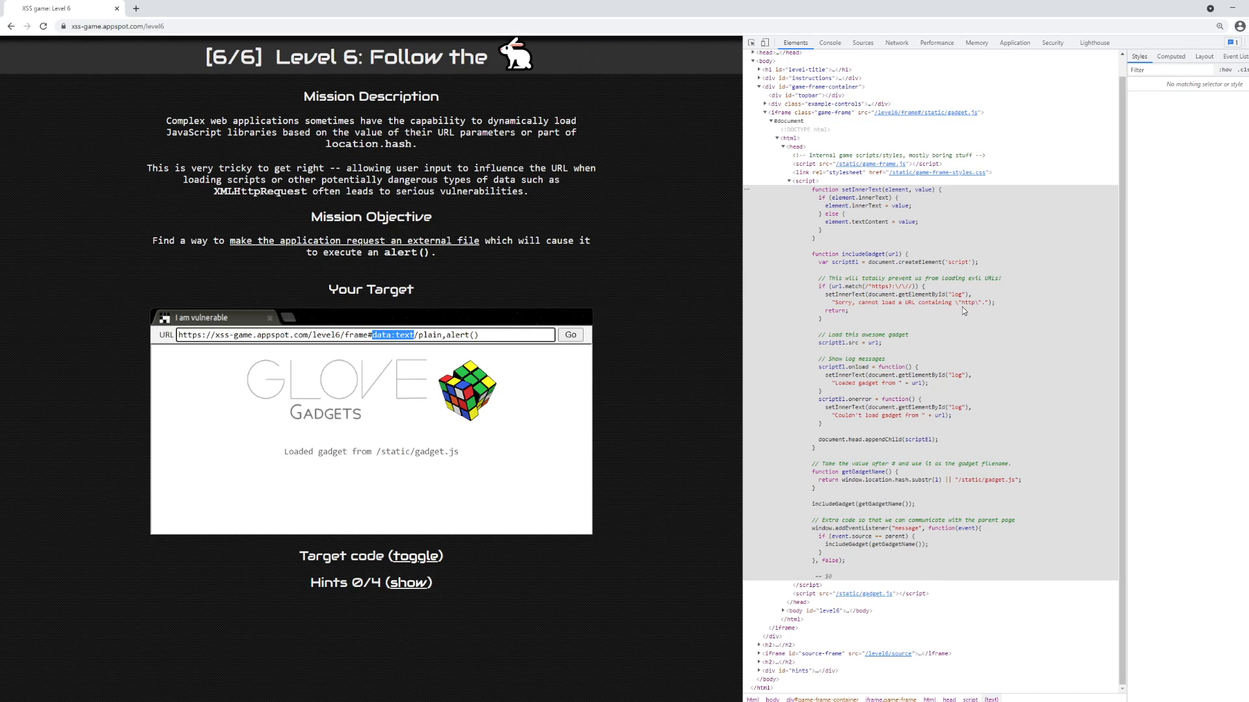
mouse_move(926, 313)
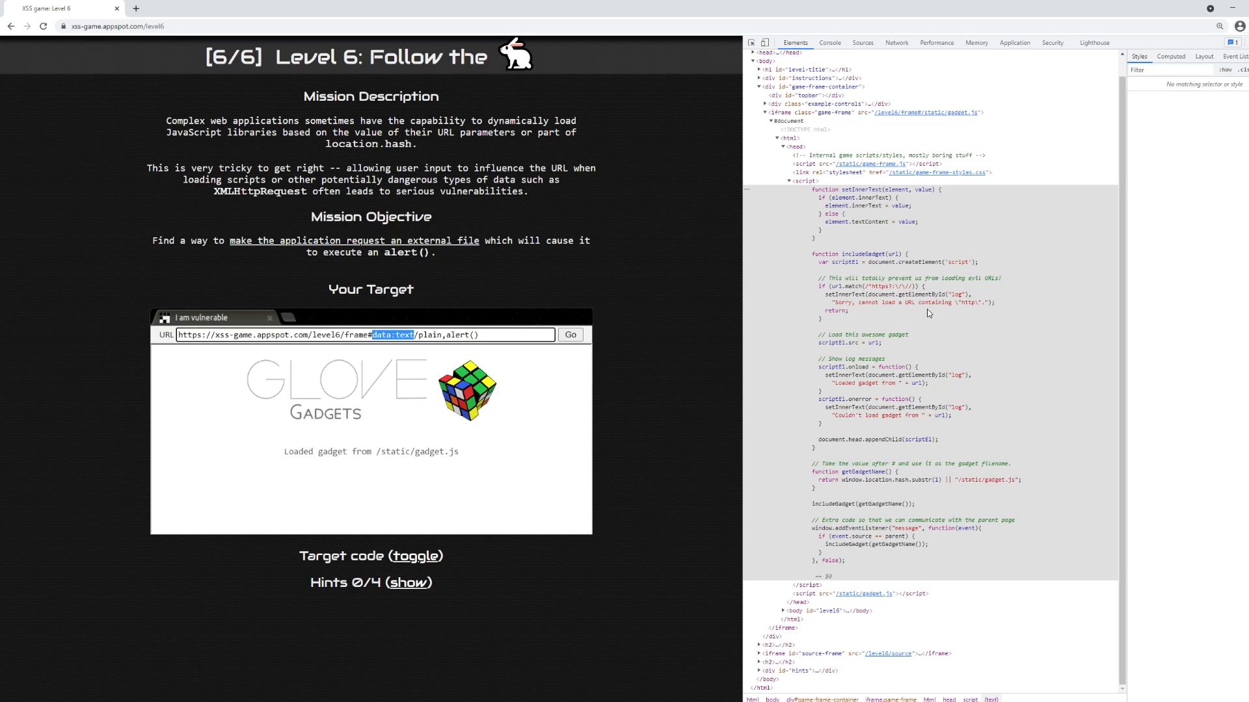
left_click(382, 334)
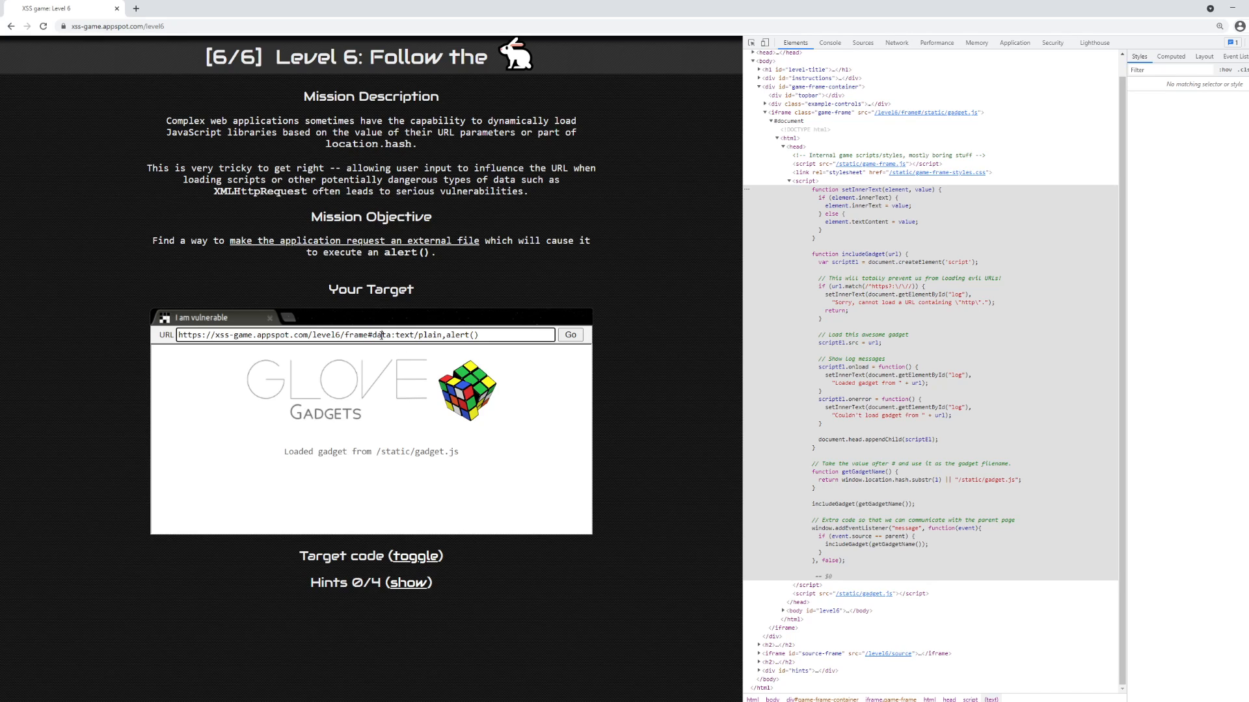
double_click(380, 335)
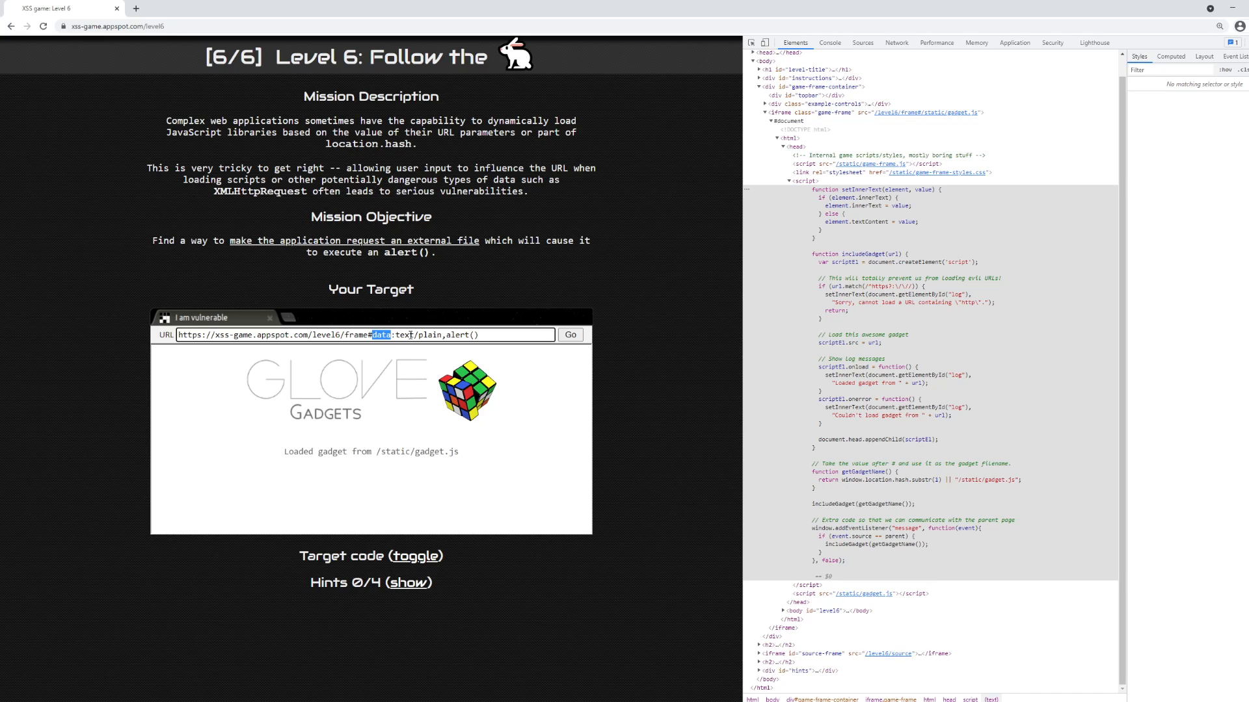
left_click(570, 335)
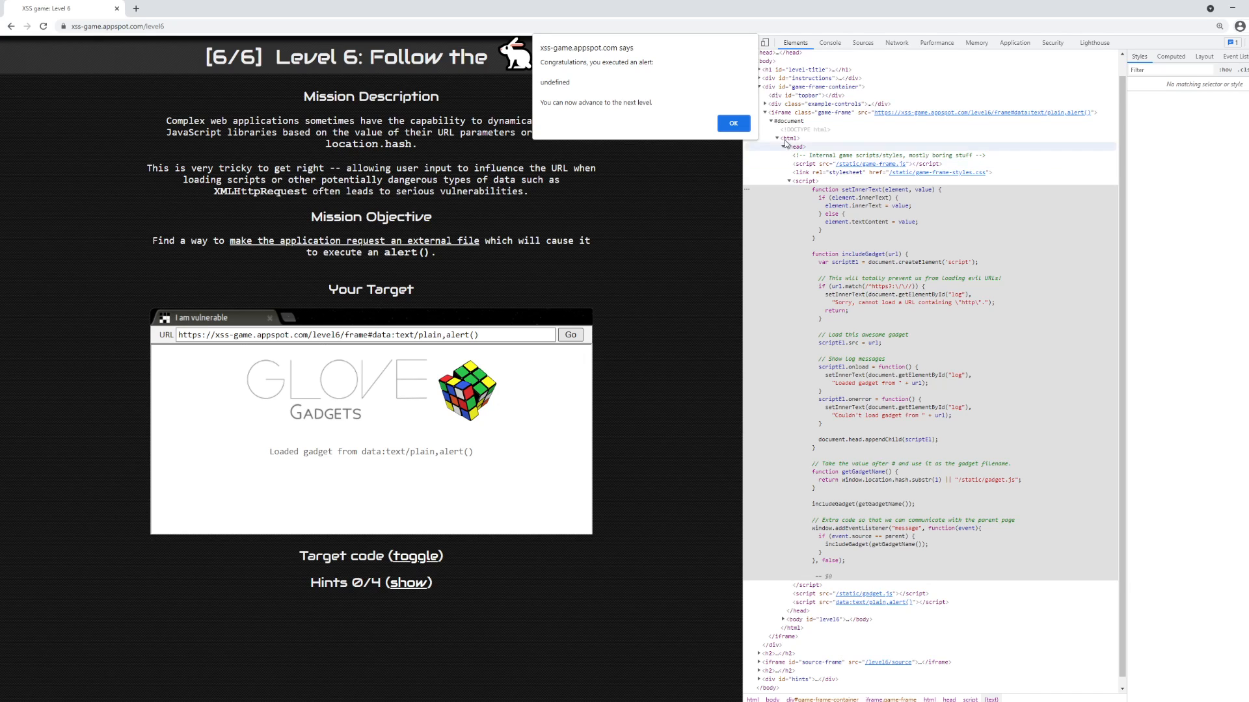
Dismiss the congratulations alert and highlight key phrases like 'external' in the Mission Objective.
left_click(732, 124)
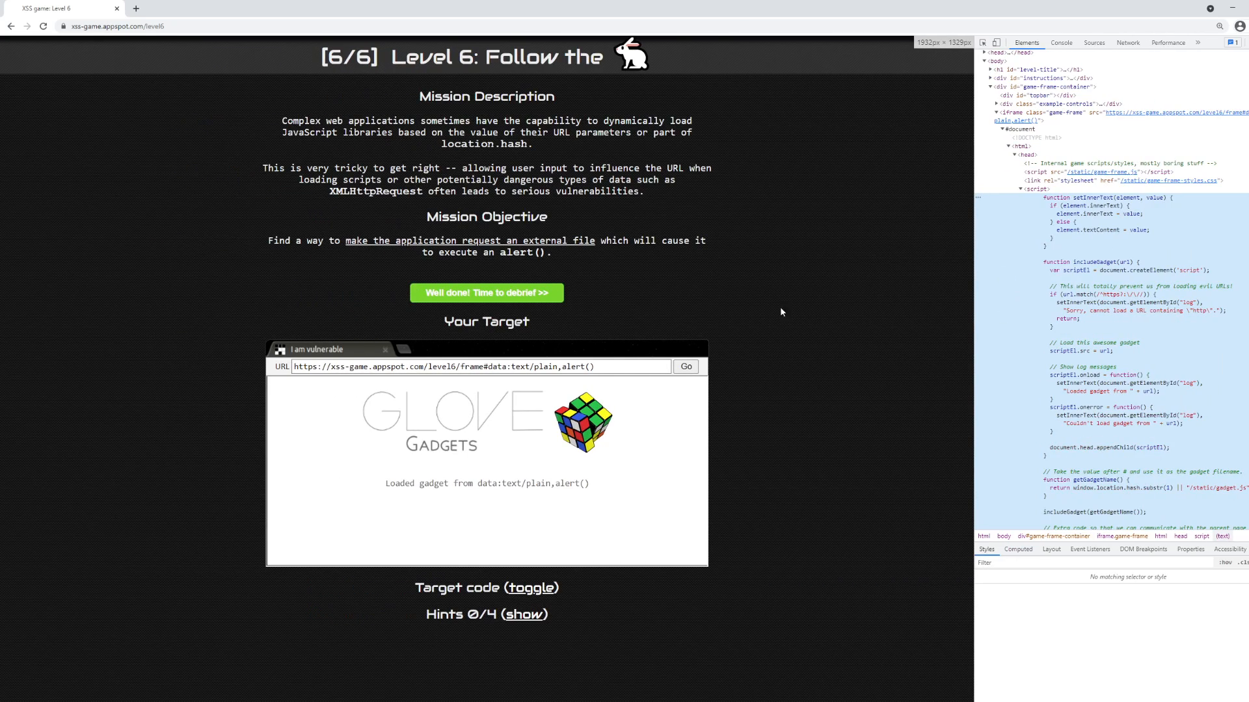
double_click(494, 367)
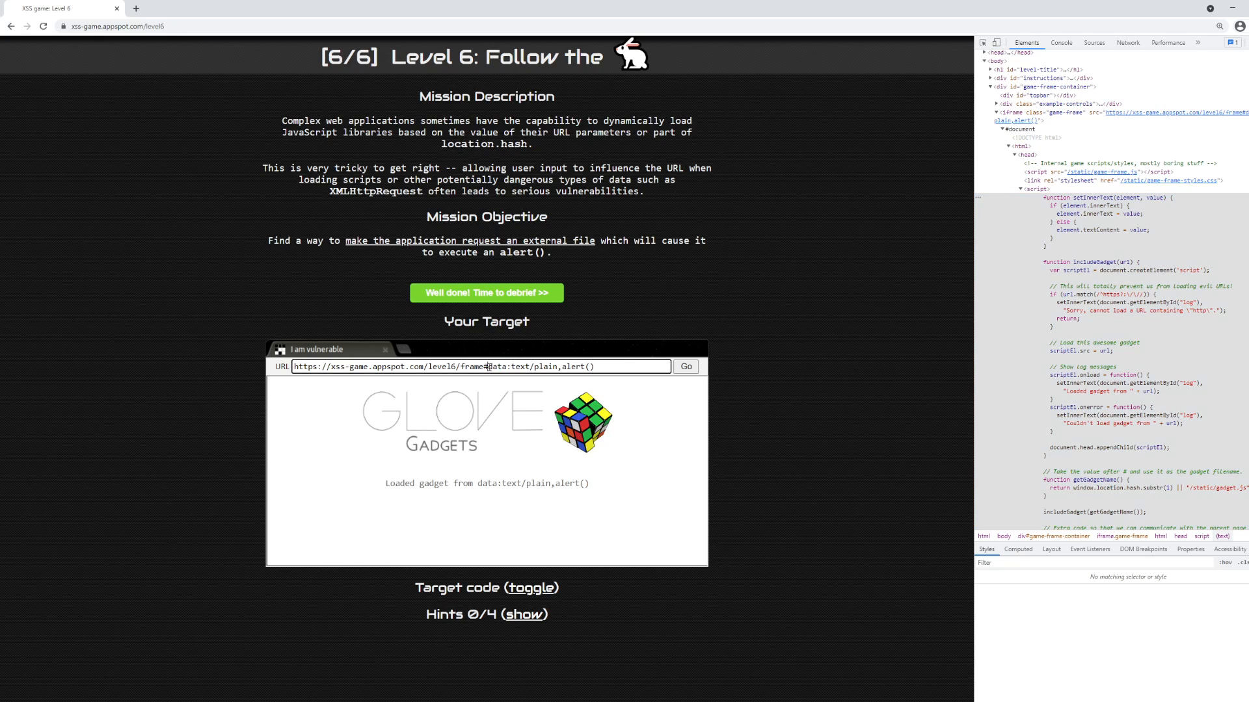
double_click(540, 366)
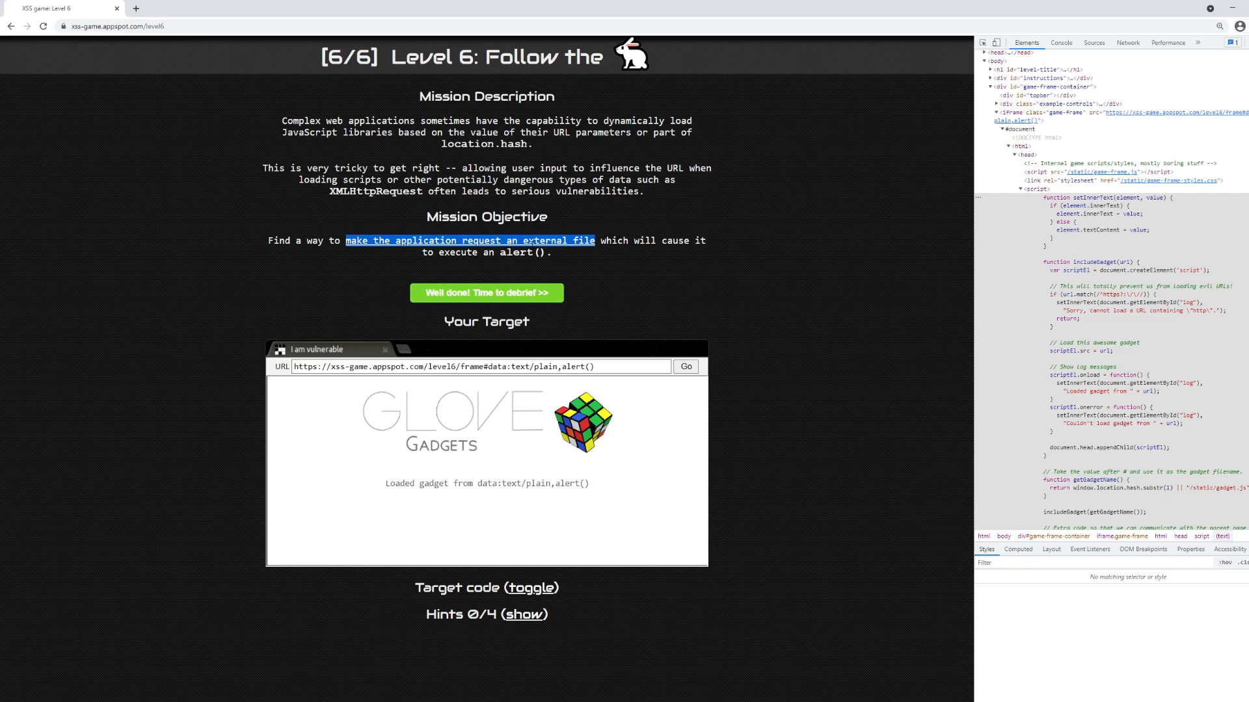
double_click(547, 240)
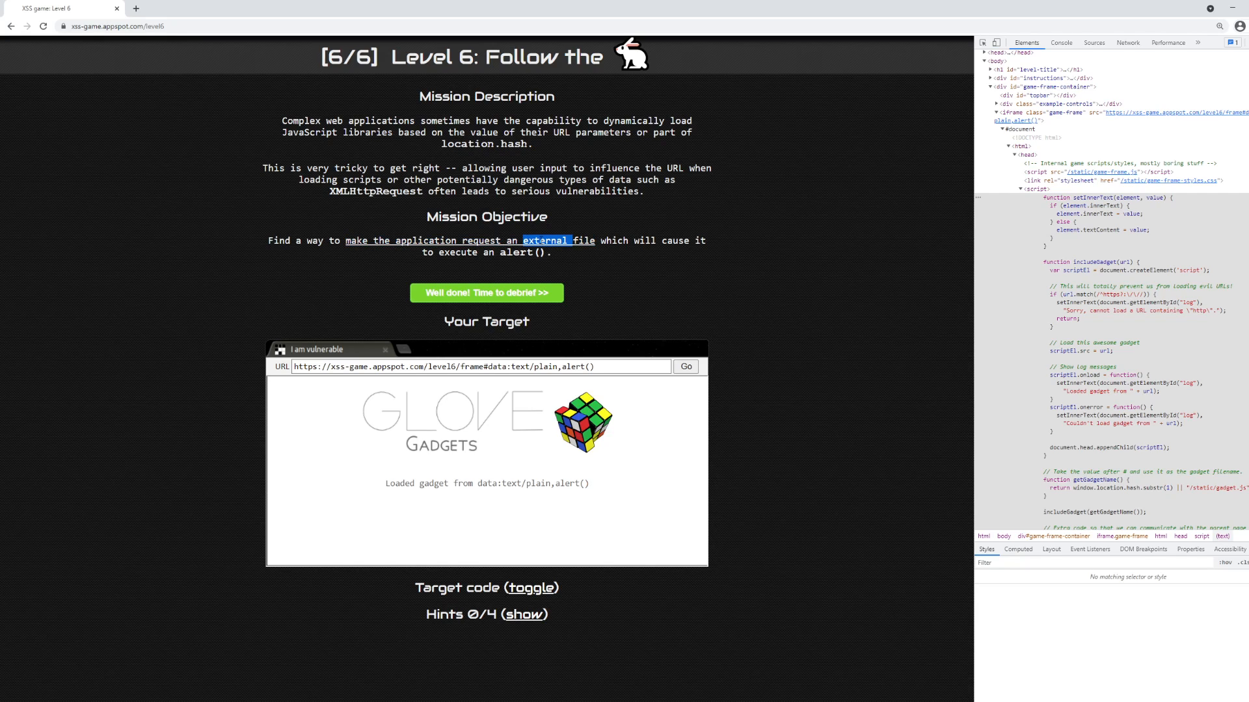